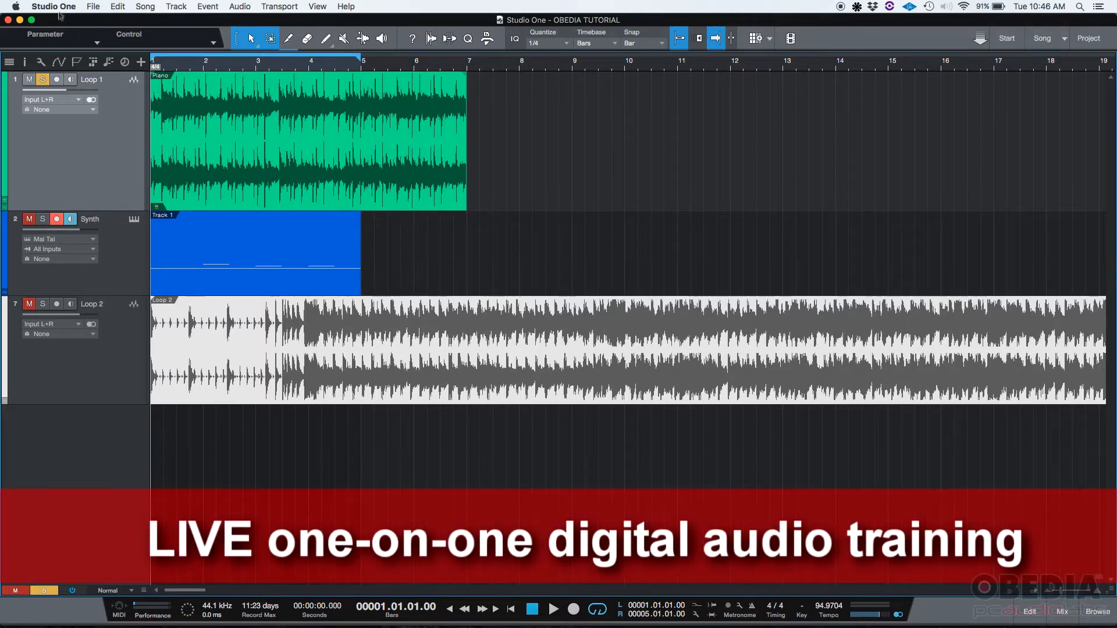
Open and close Preferences from the Studio One menu, then reopen that menu
click(52, 7)
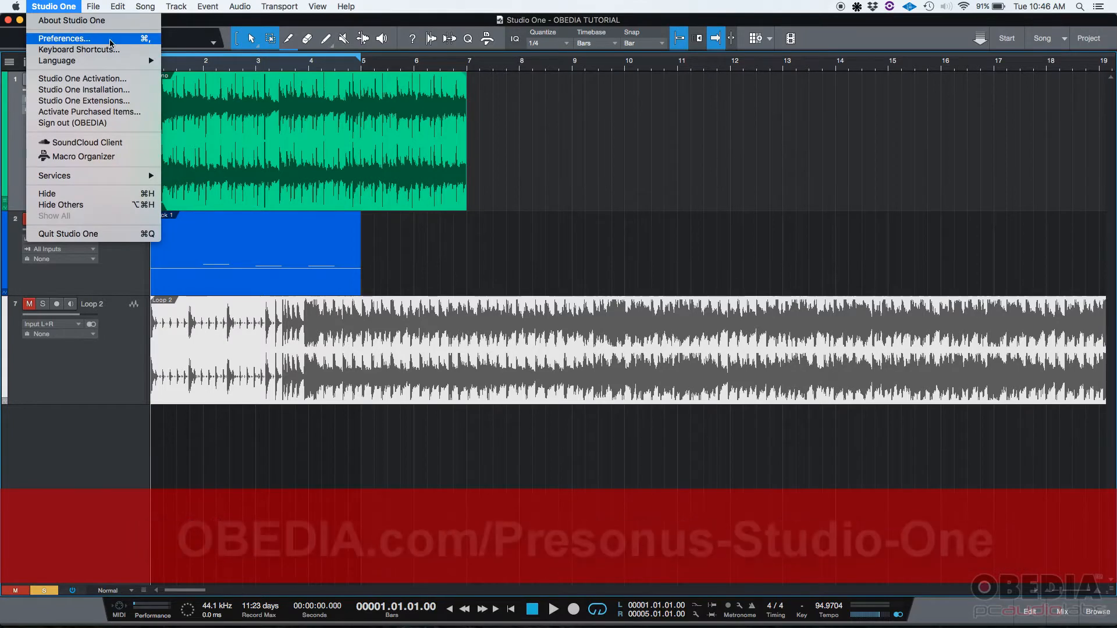
click(64, 39)
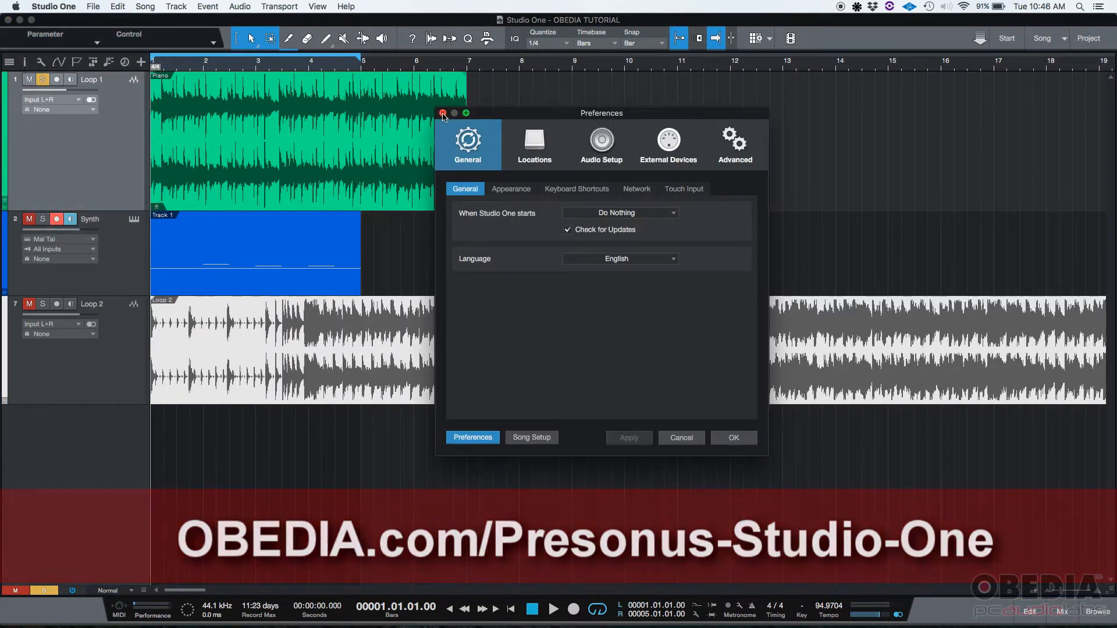
click(443, 114)
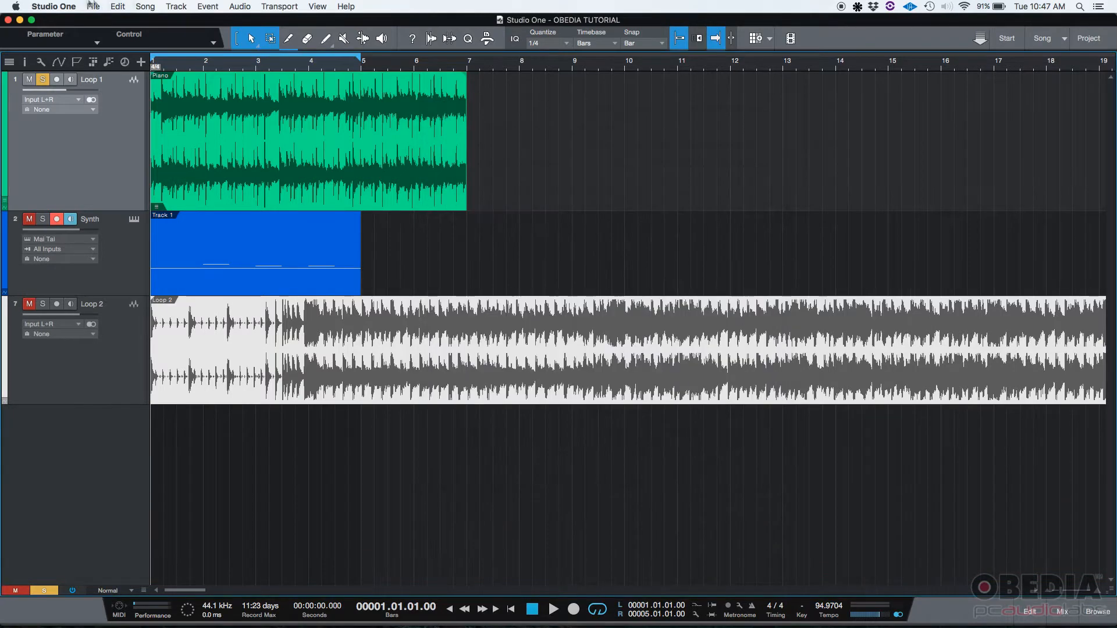
click(52, 6)
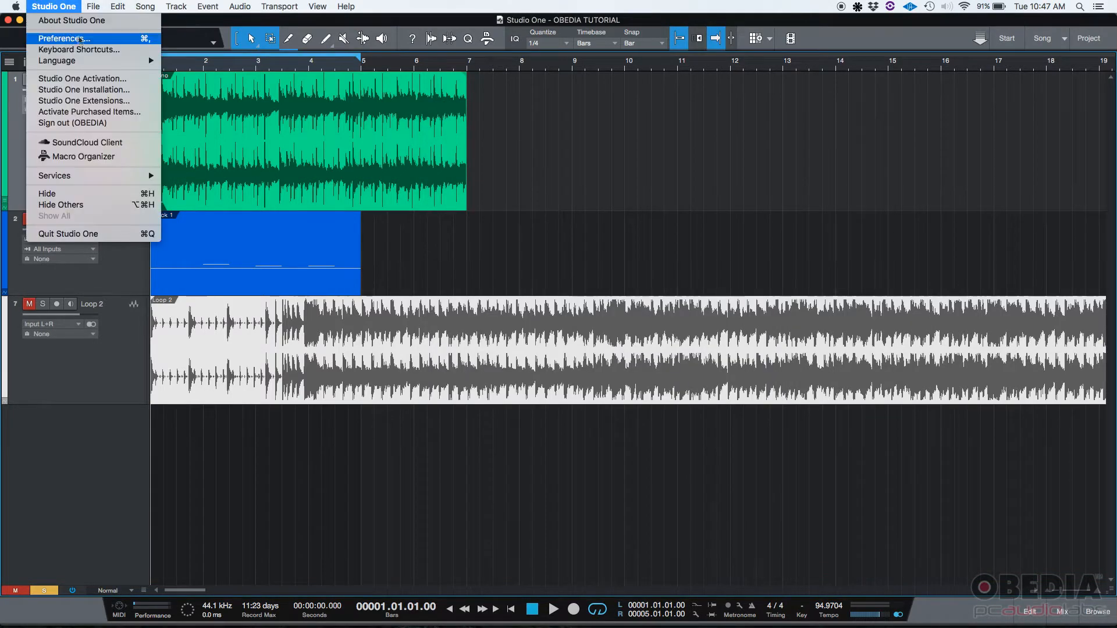
mouse_move(145, 38)
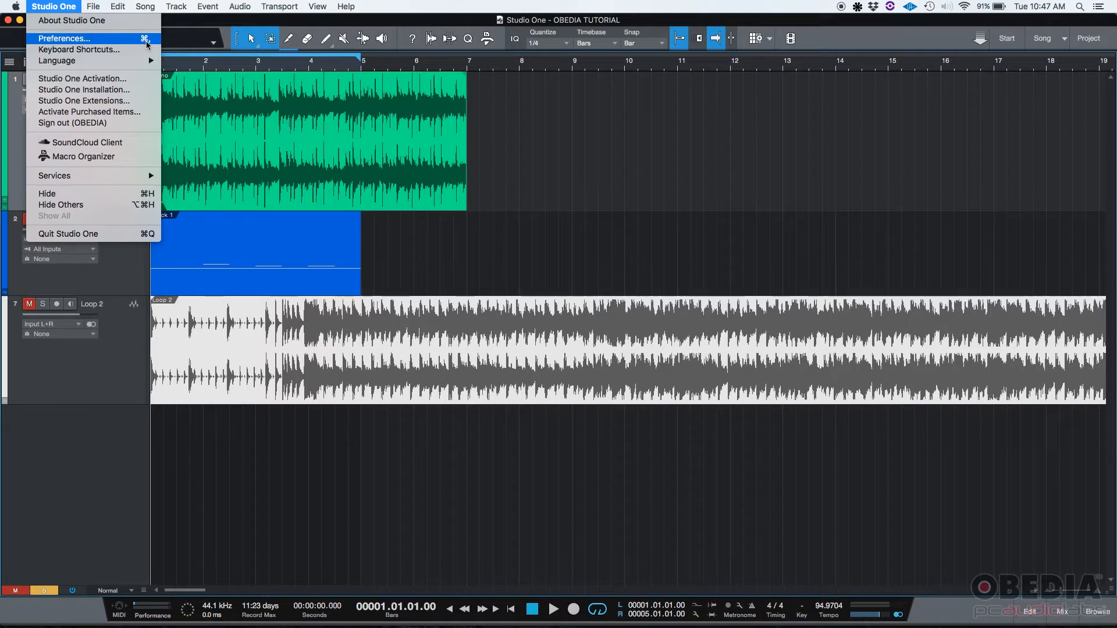
mouse_move(152, 43)
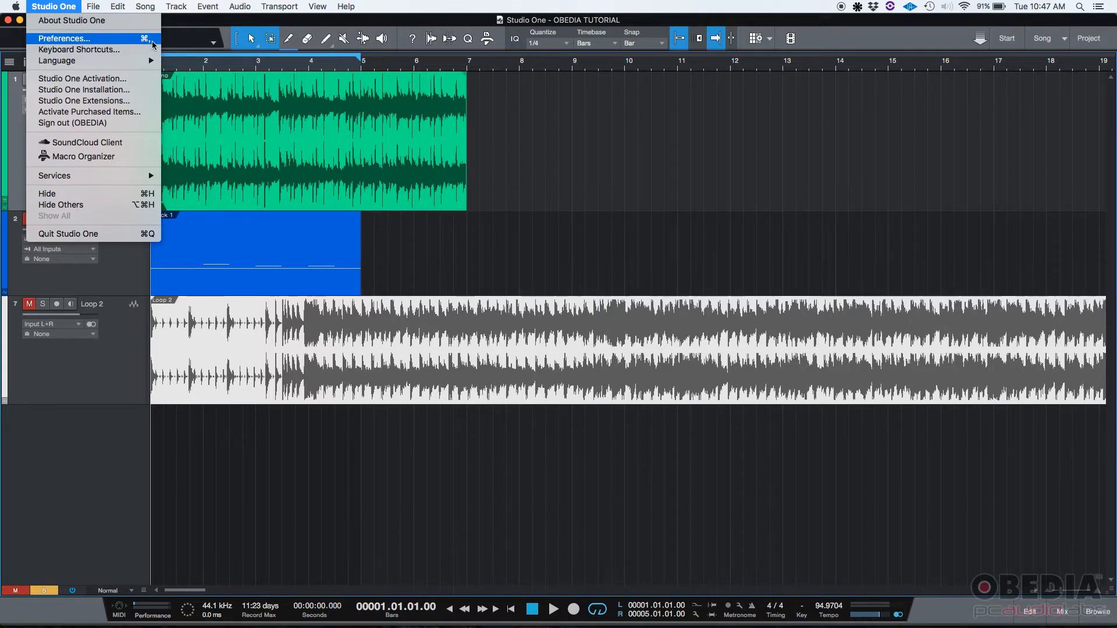
mouse_move(128, 39)
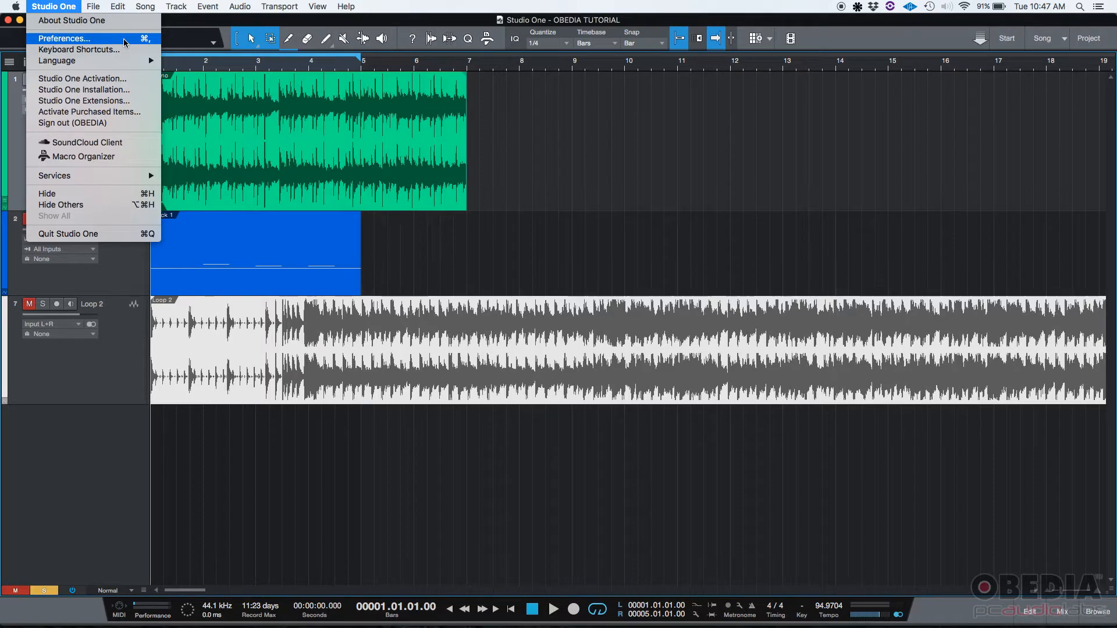
Reopen Preferences and tour Locations, Audio Setup, External Devices and Advanced before returning to General
click(61, 41)
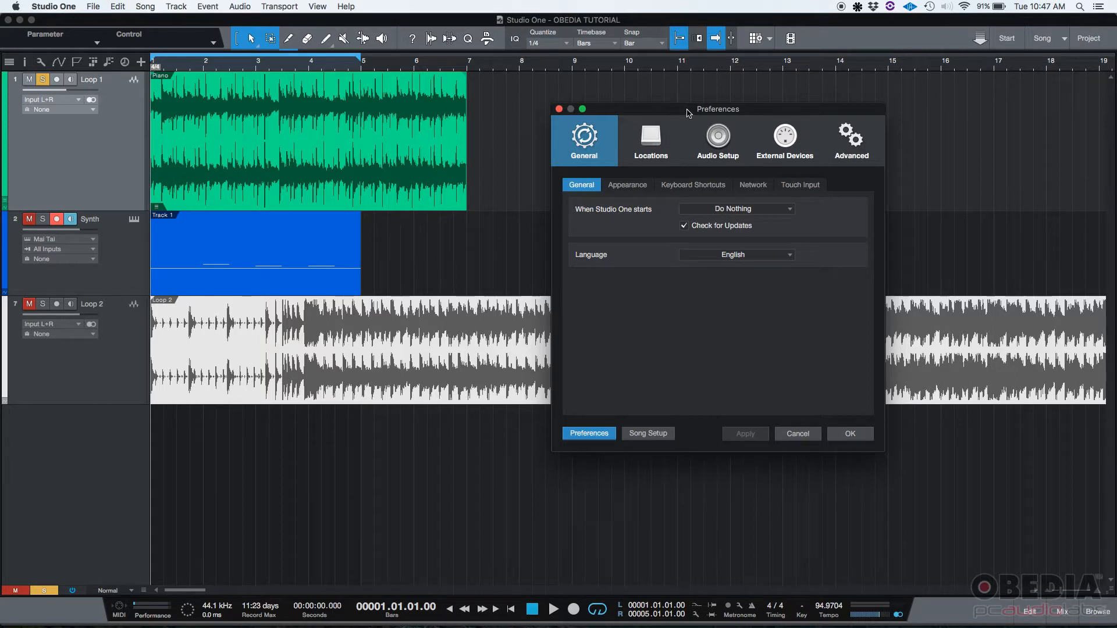
mouse_move(690, 115)
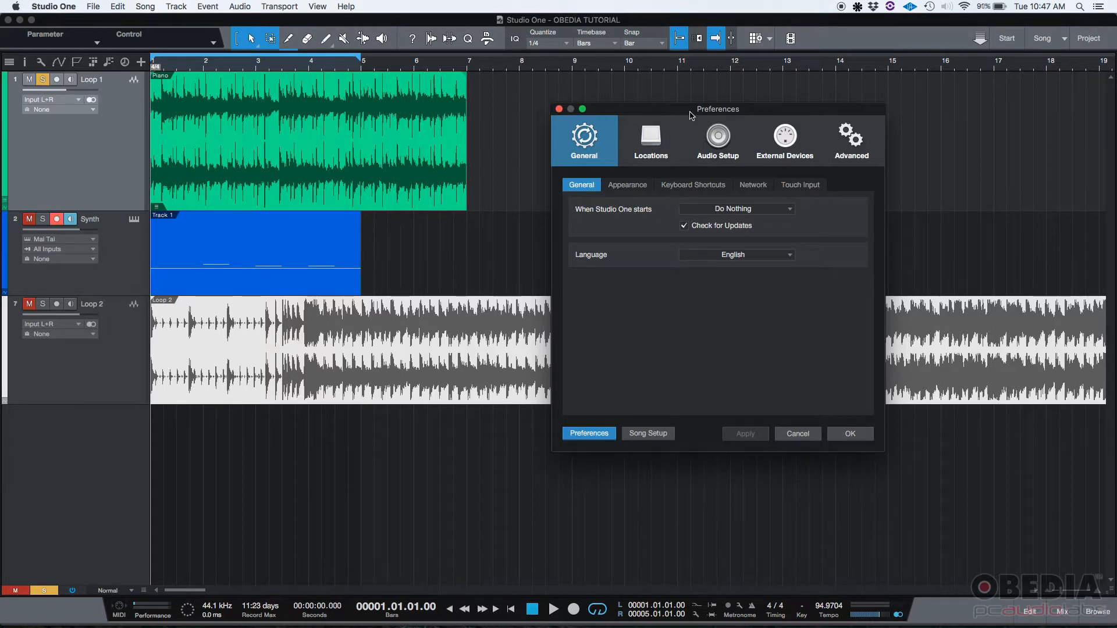
mouse_move(585, 144)
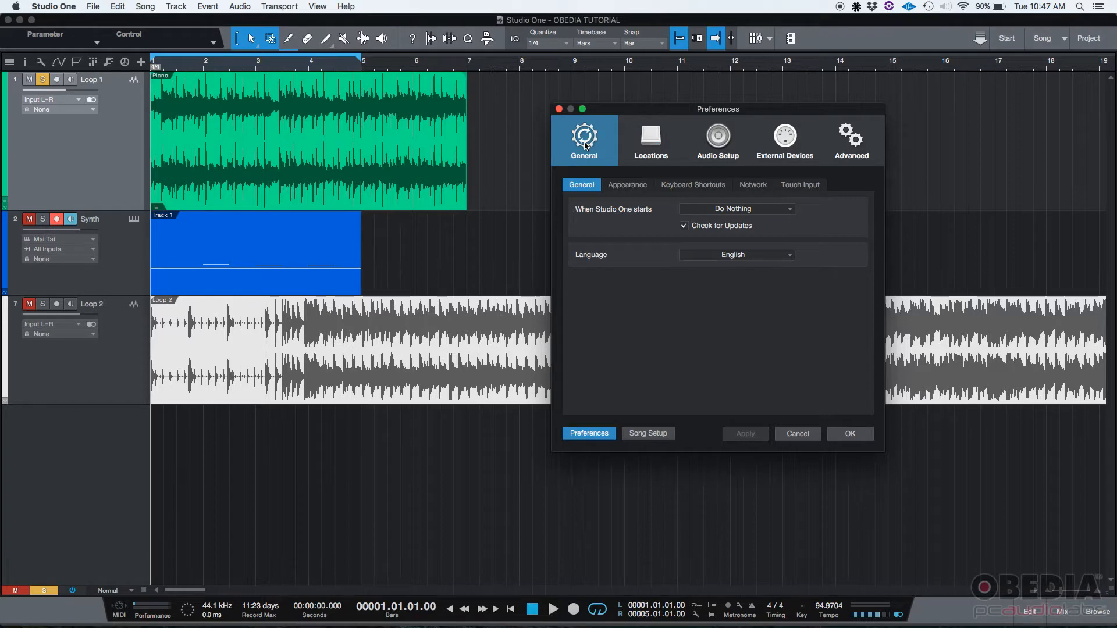
click(650, 136)
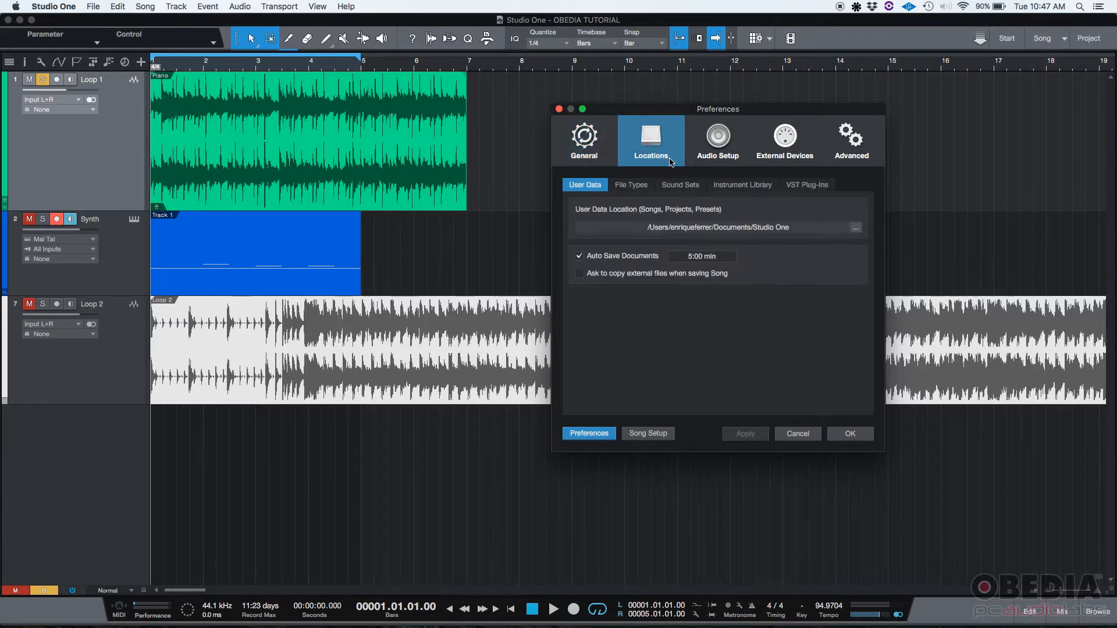
click(718, 137)
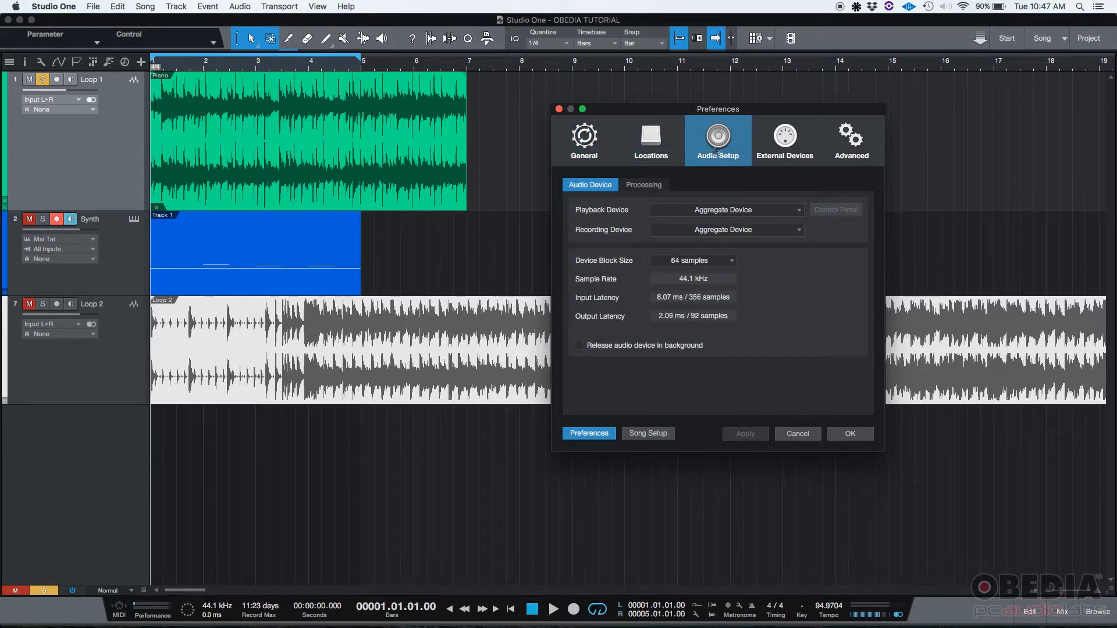
click(785, 138)
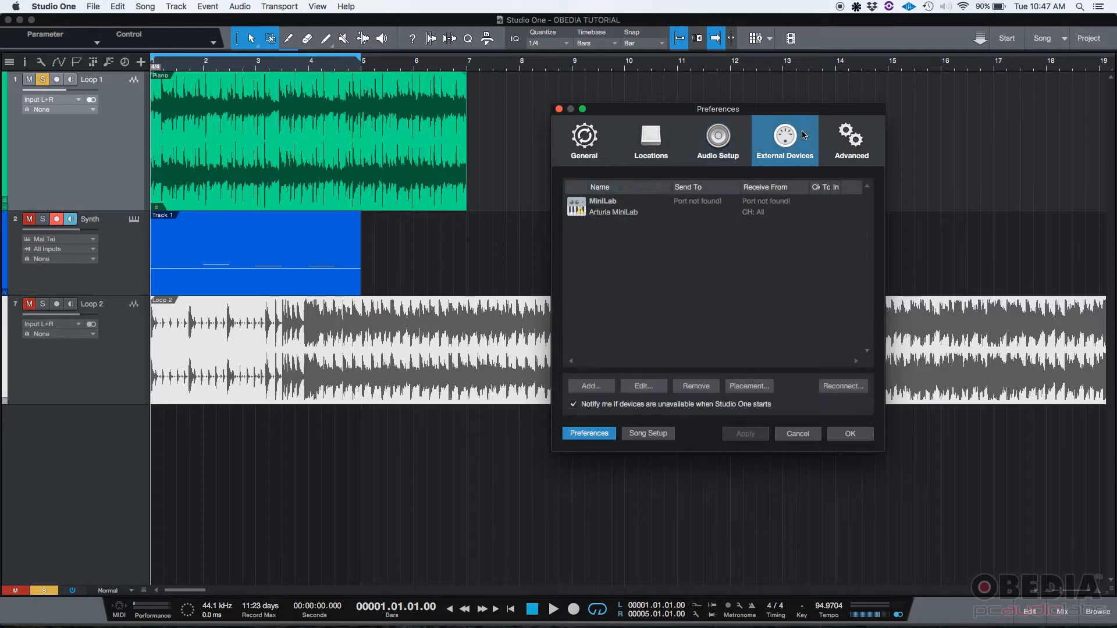
click(851, 138)
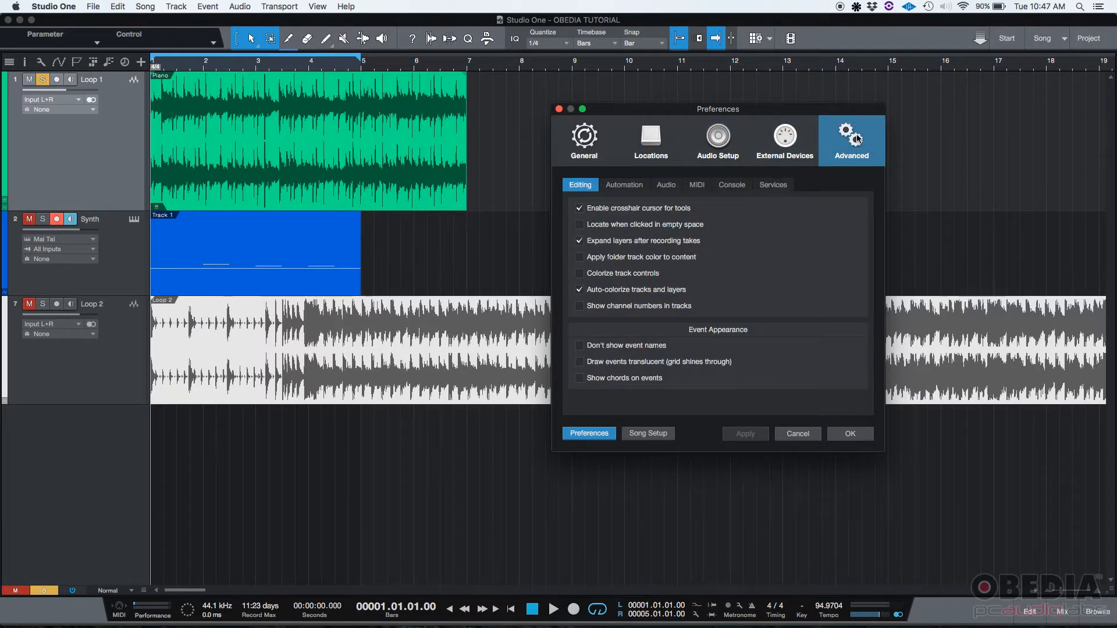
click(584, 138)
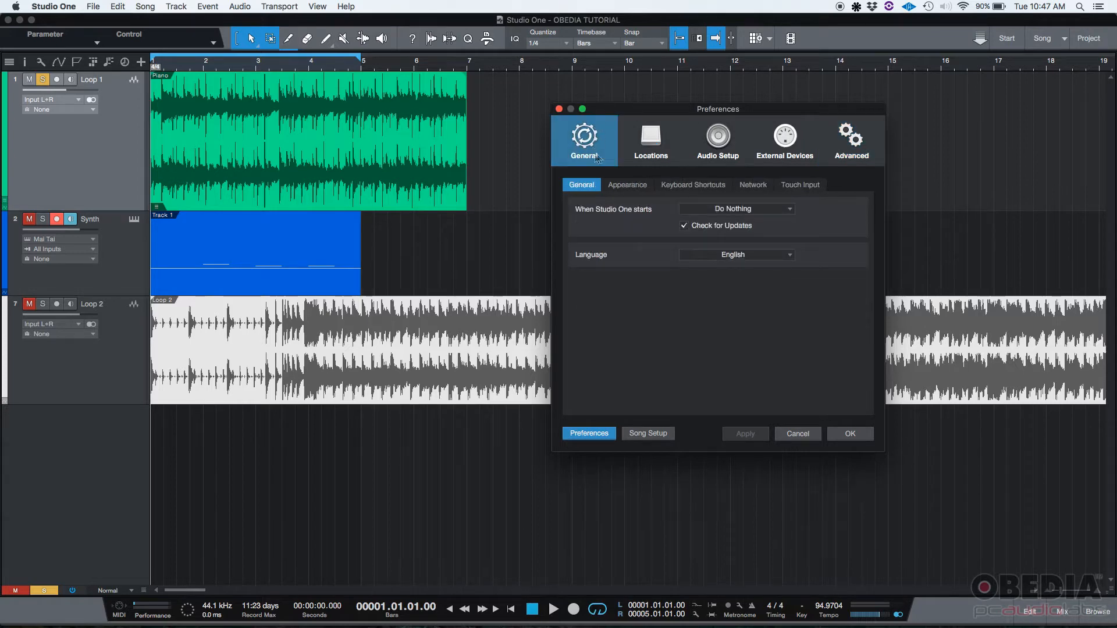
mouse_move(603, 140)
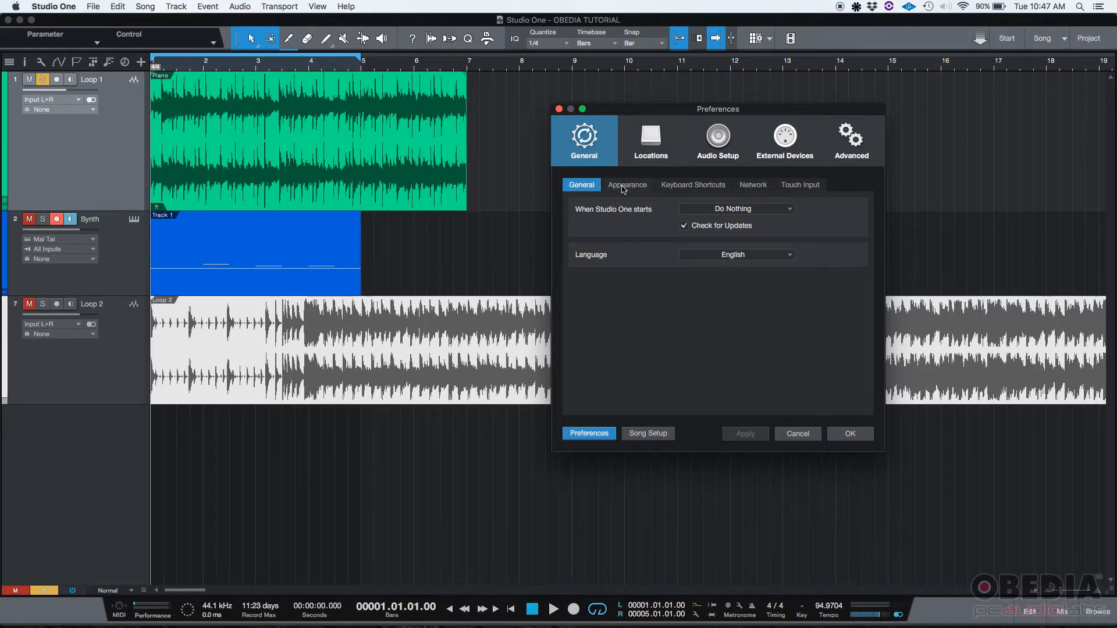
click(800, 184)
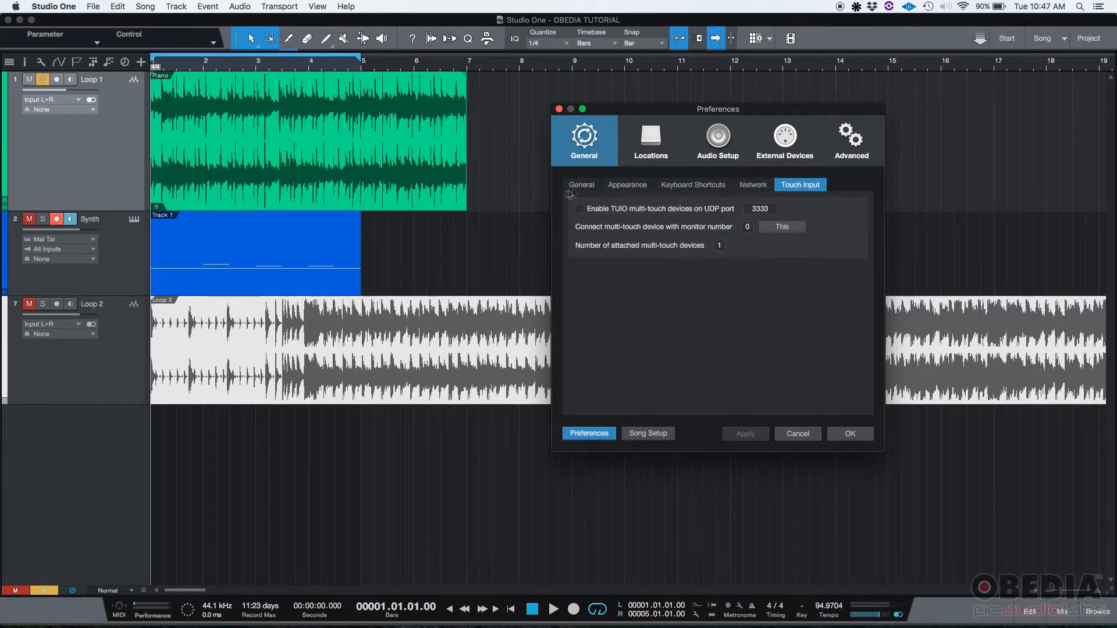
click(627, 184)
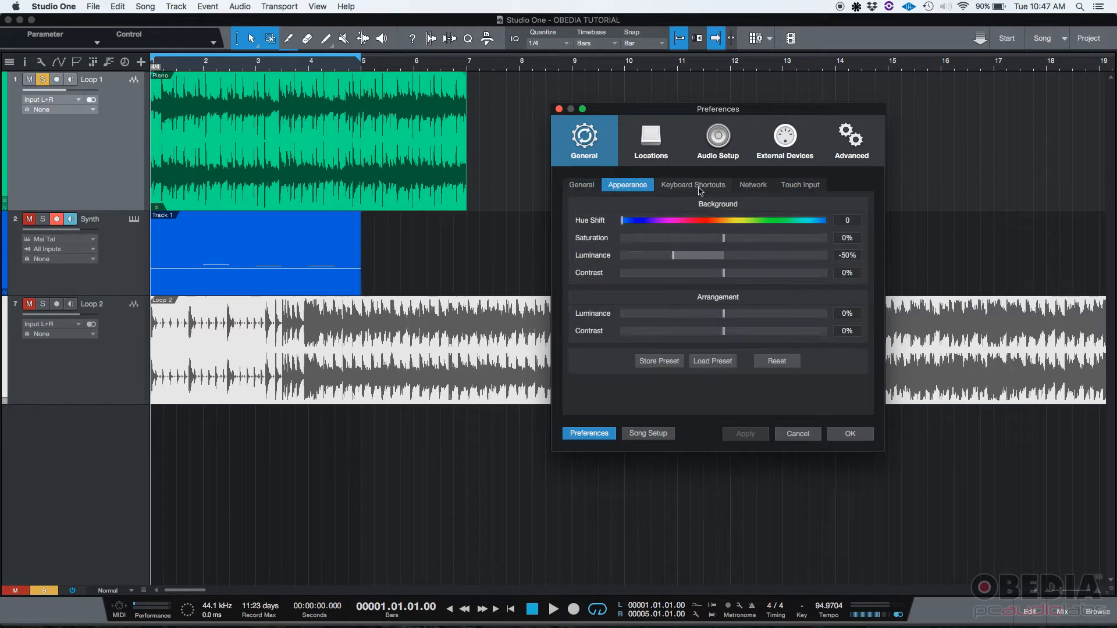
click(753, 185)
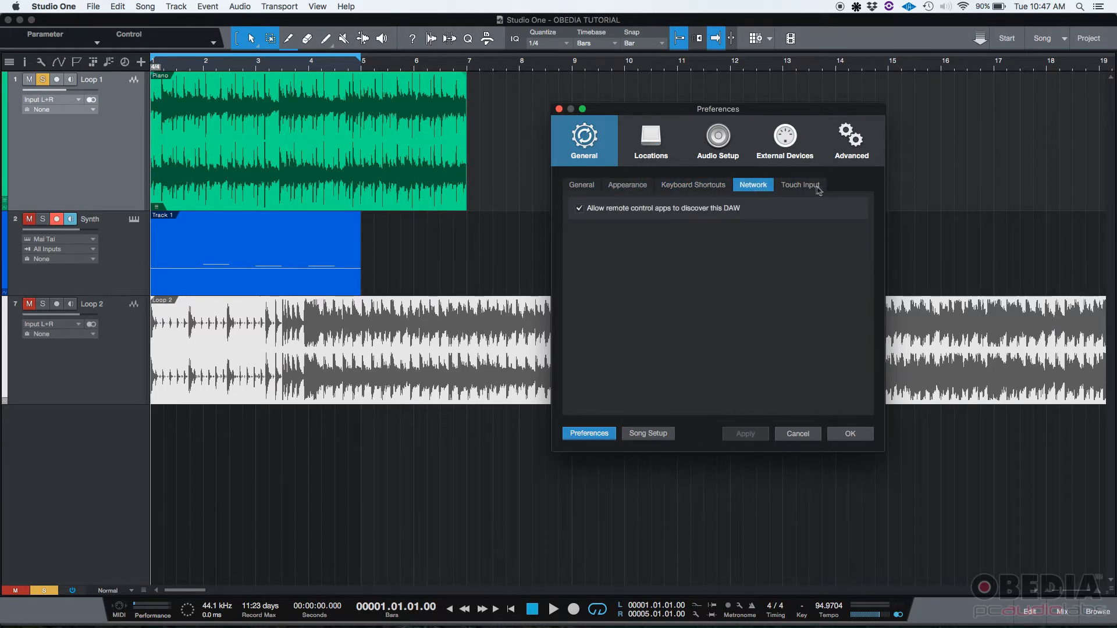
click(801, 185)
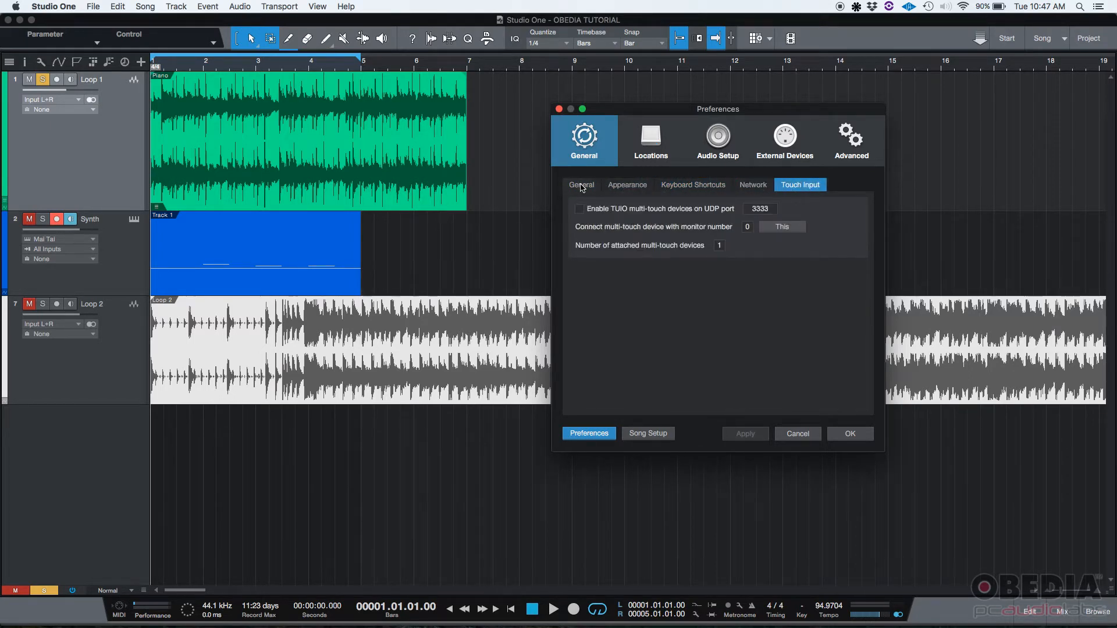
click(581, 185)
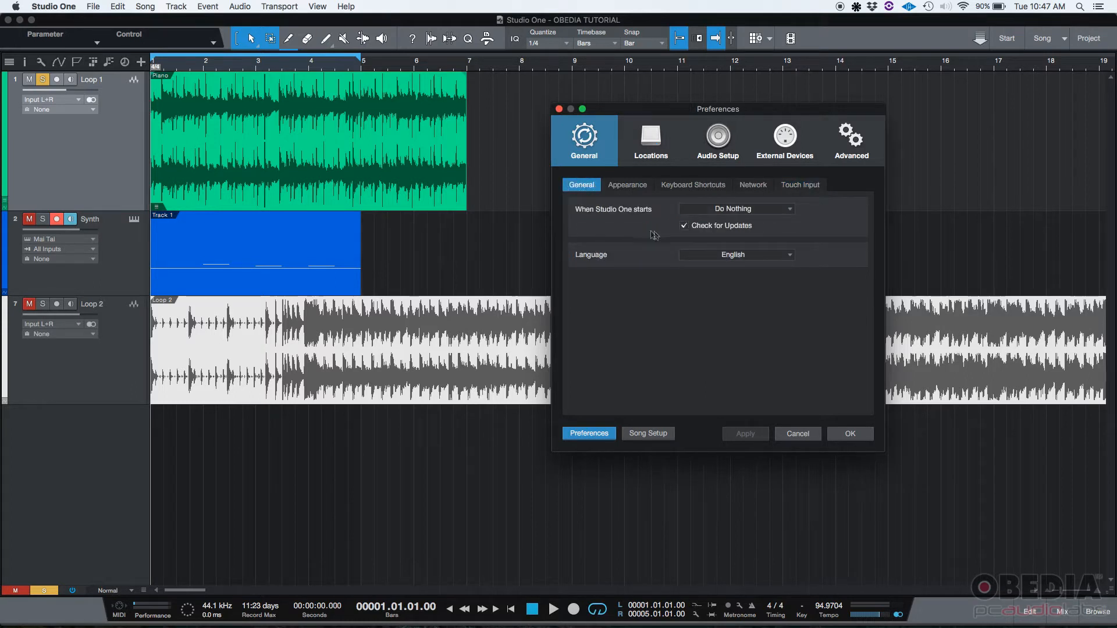
mouse_move(600, 217)
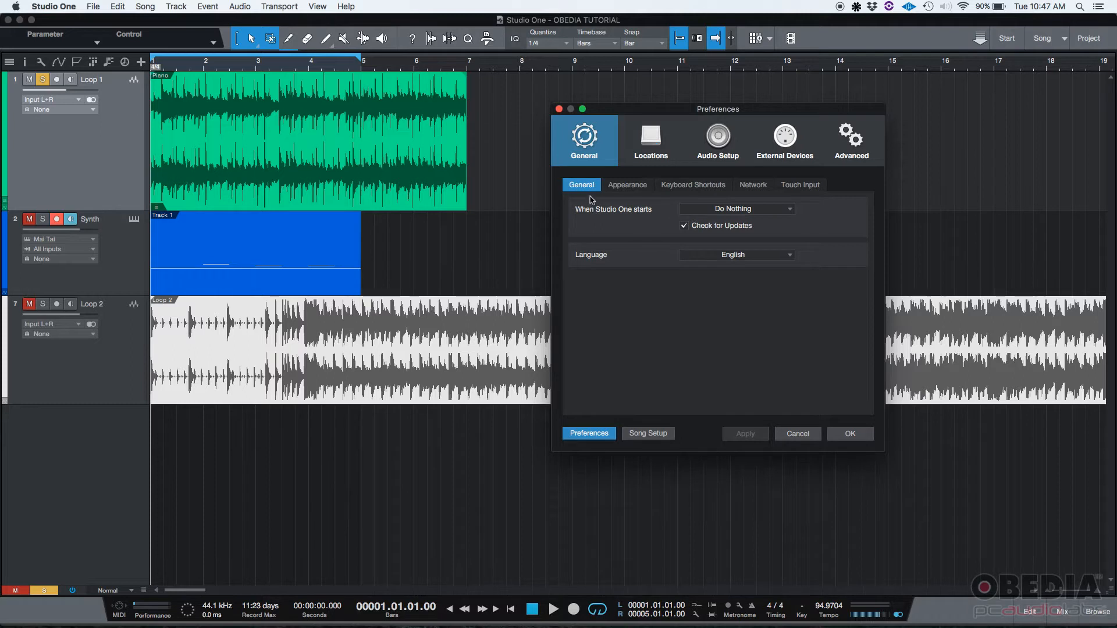
mouse_move(593, 210)
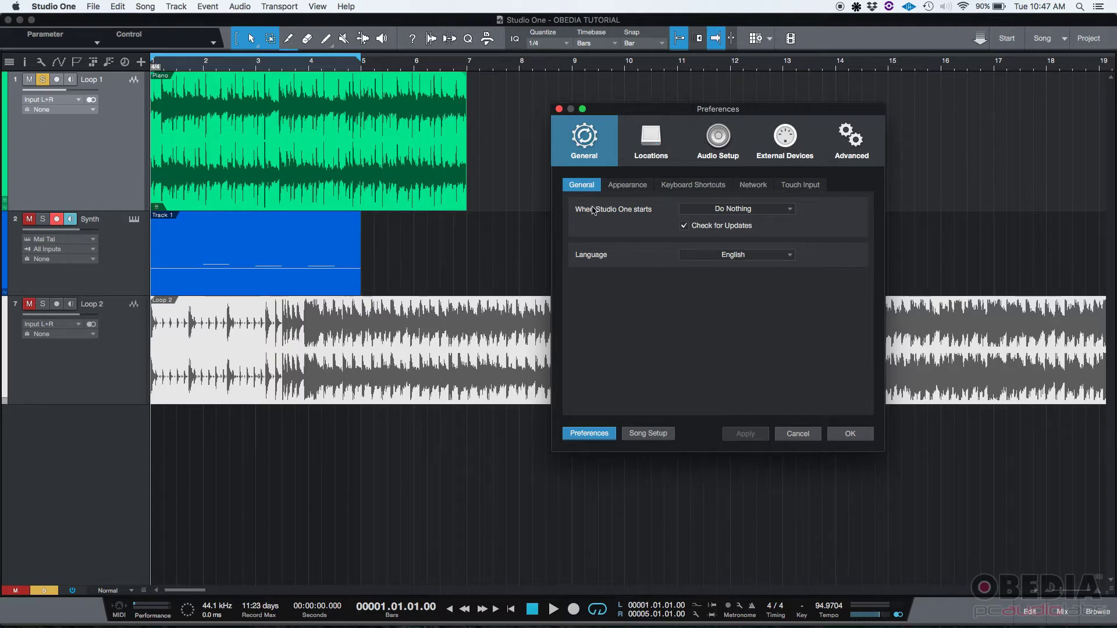
mouse_move(631, 215)
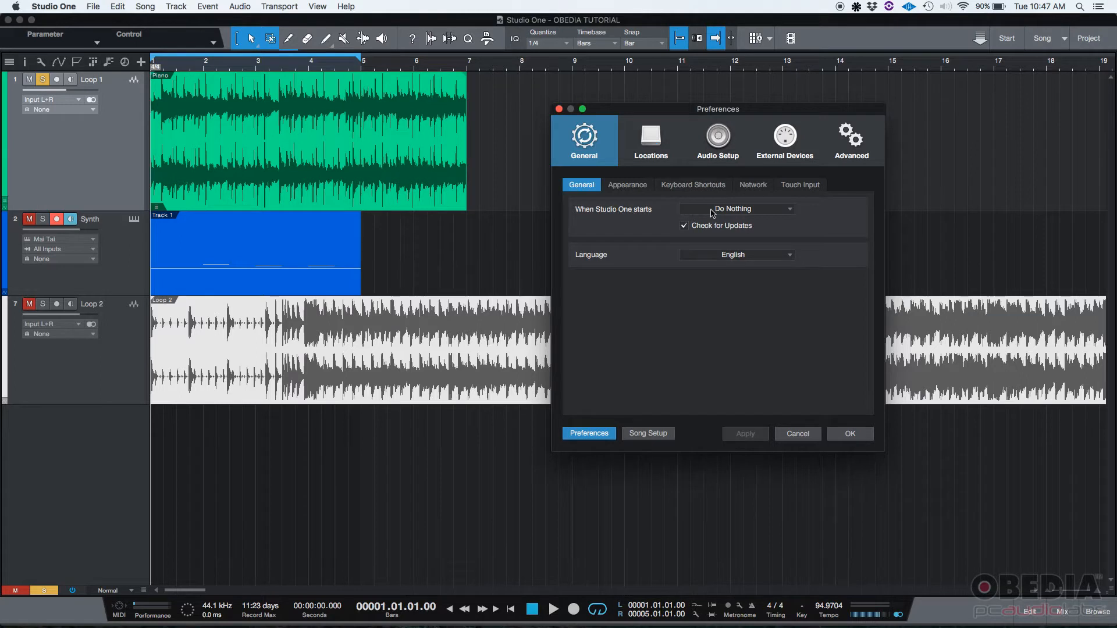
click(737, 208)
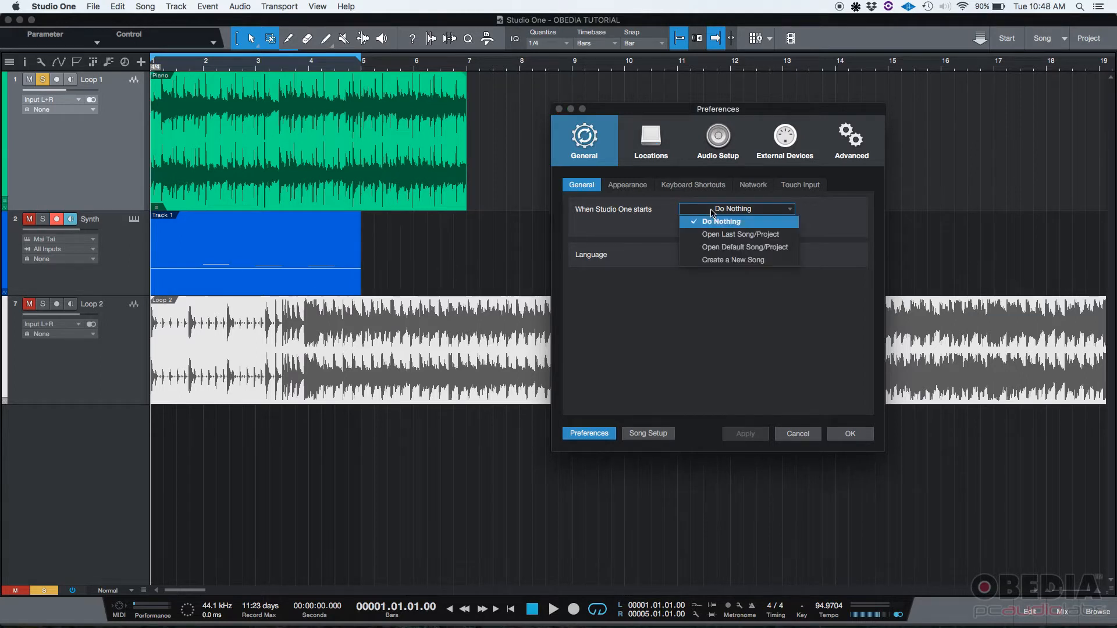
mouse_move(734, 227)
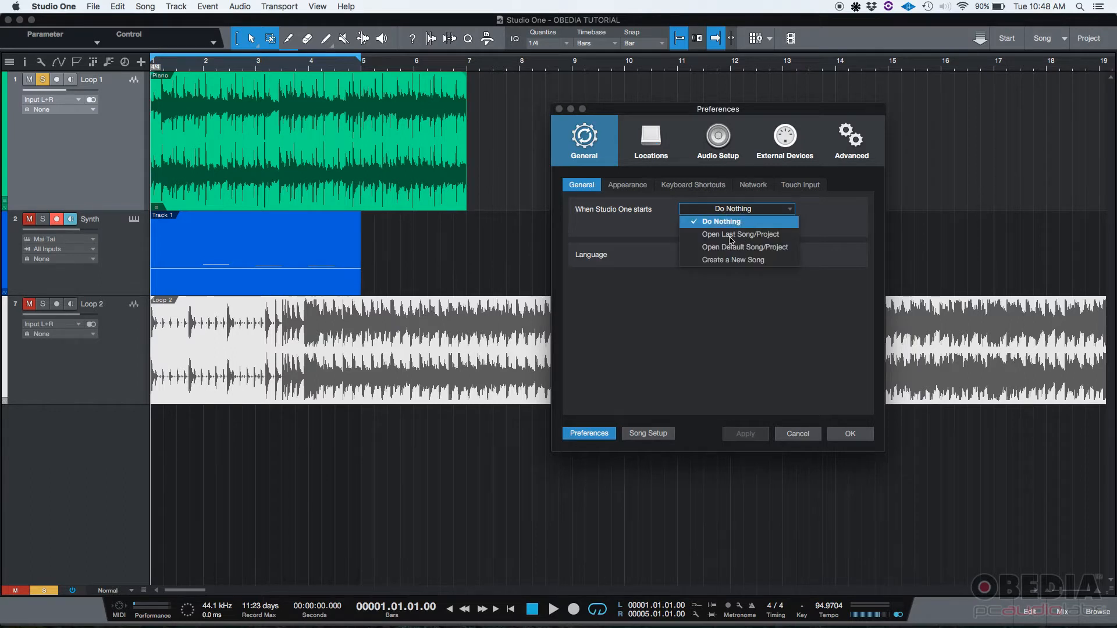
mouse_move(744, 248)
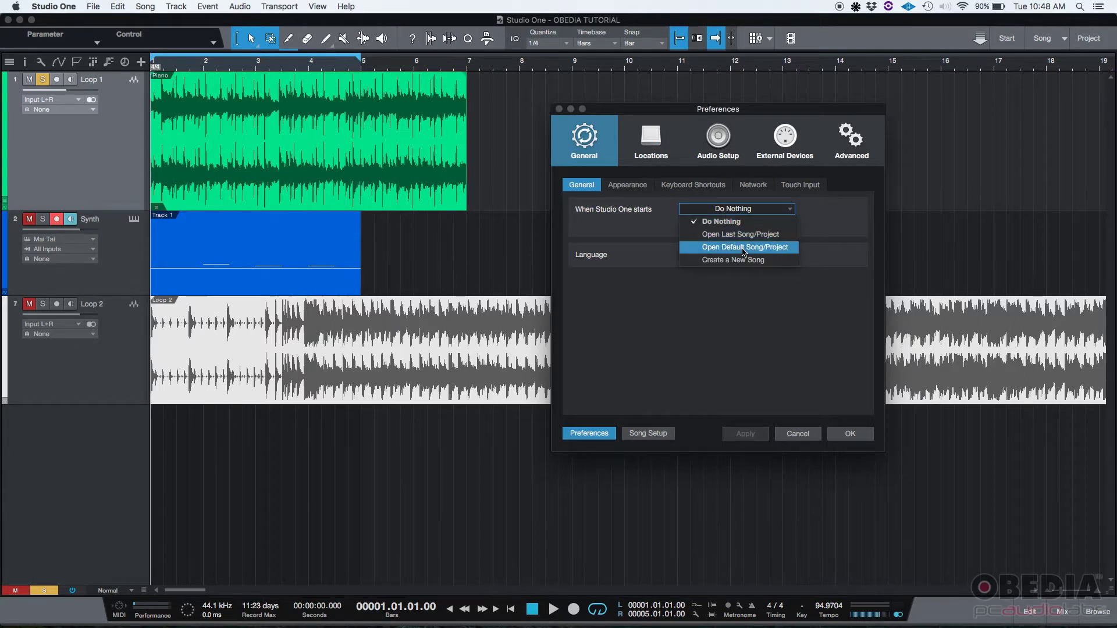
mouse_move(736, 266)
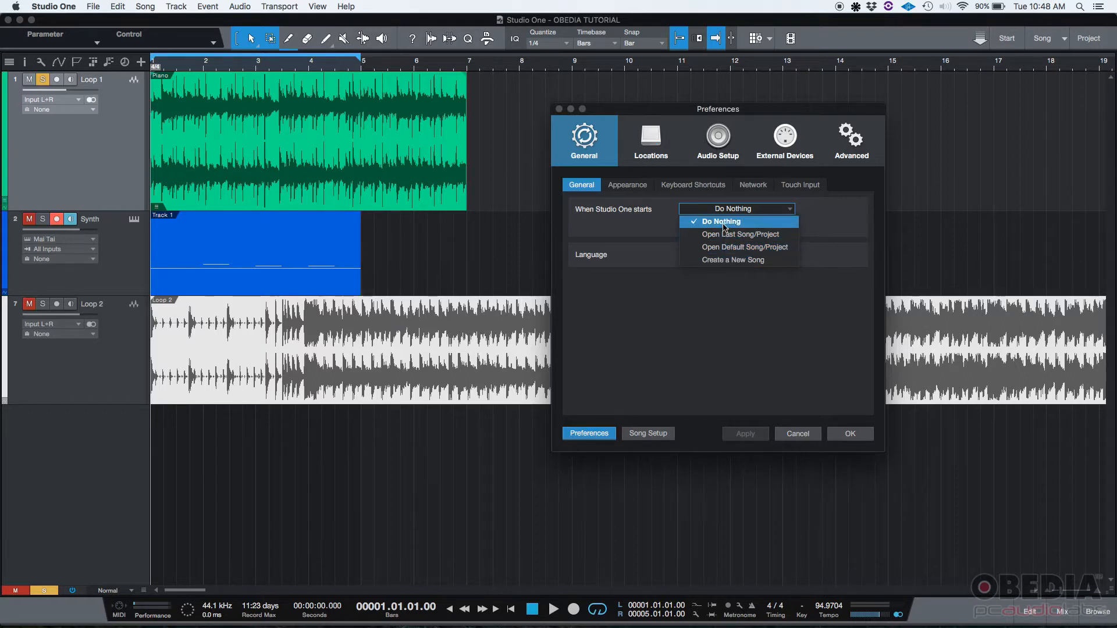
click(722, 221)
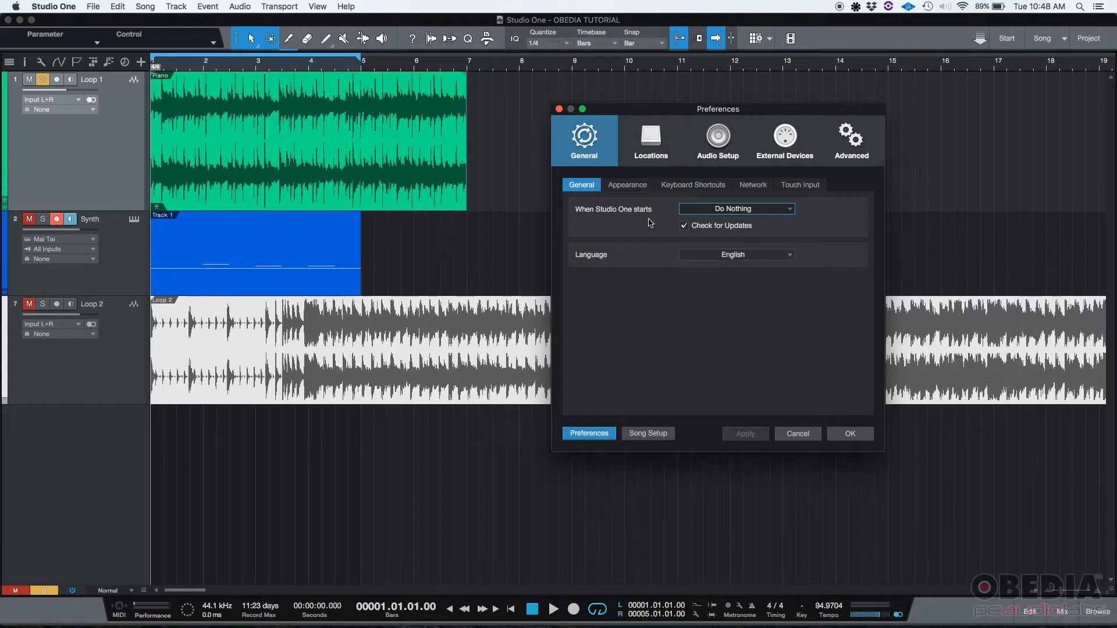
mouse_move(741, 209)
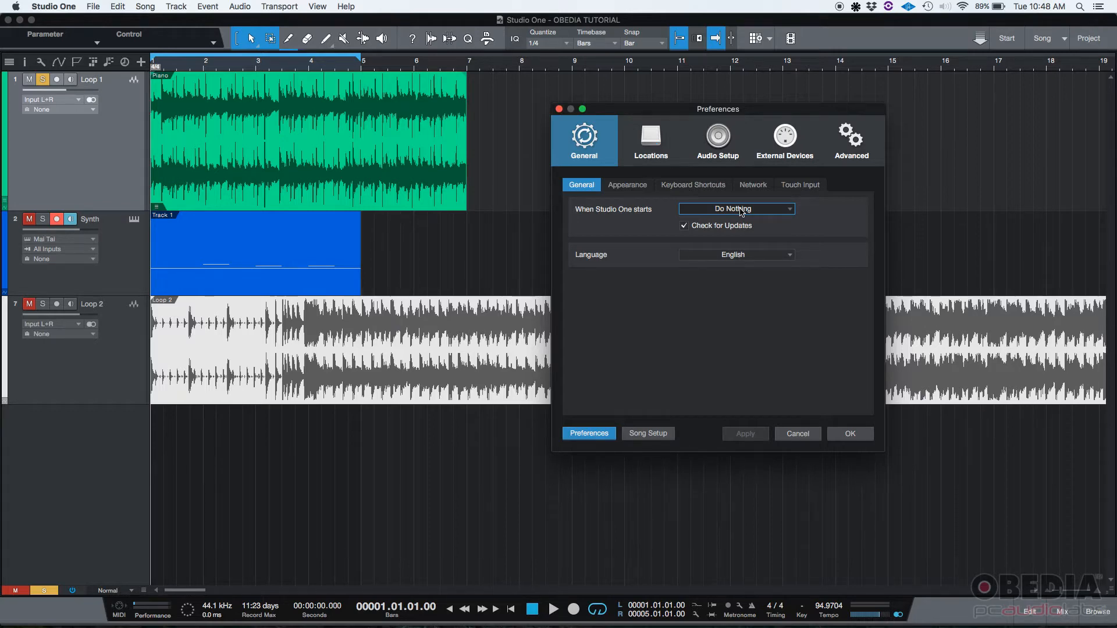
click(737, 209)
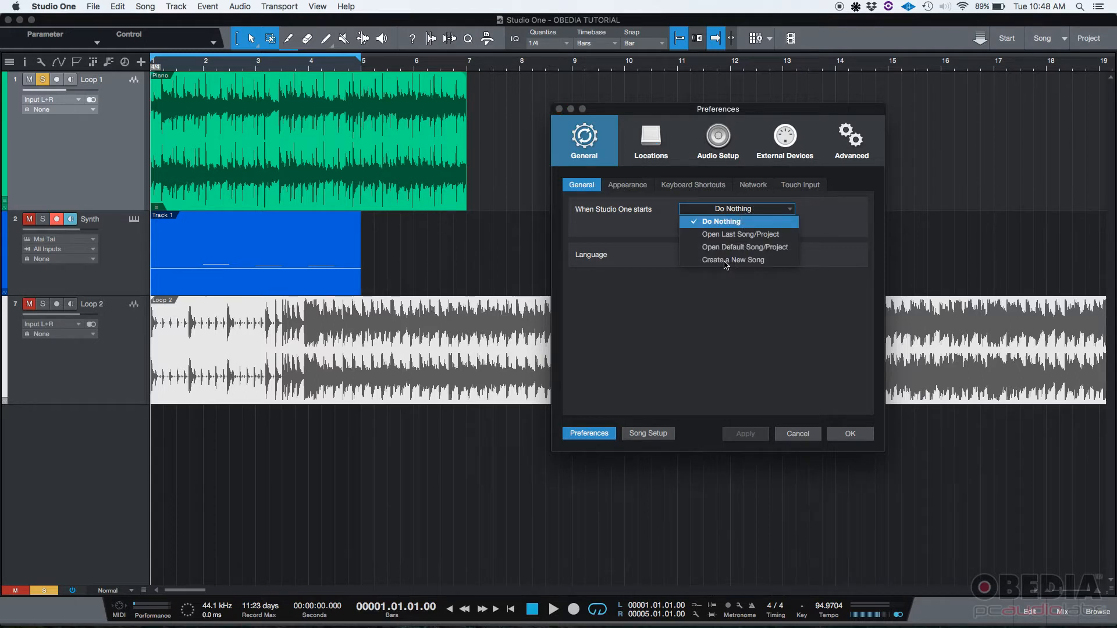
mouse_move(731, 247)
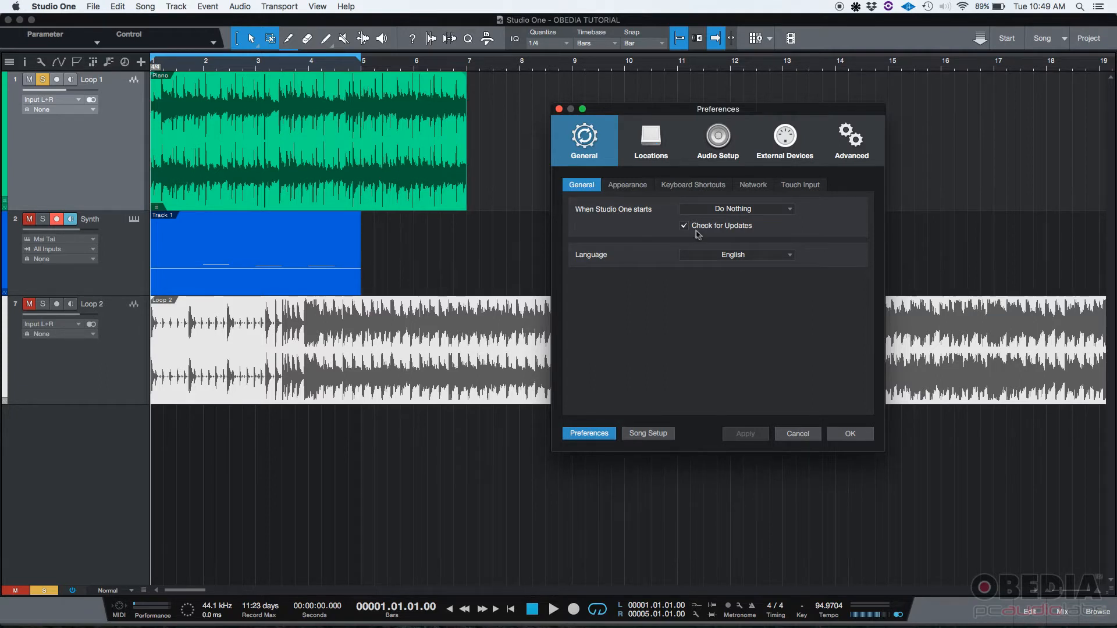
click(685, 225)
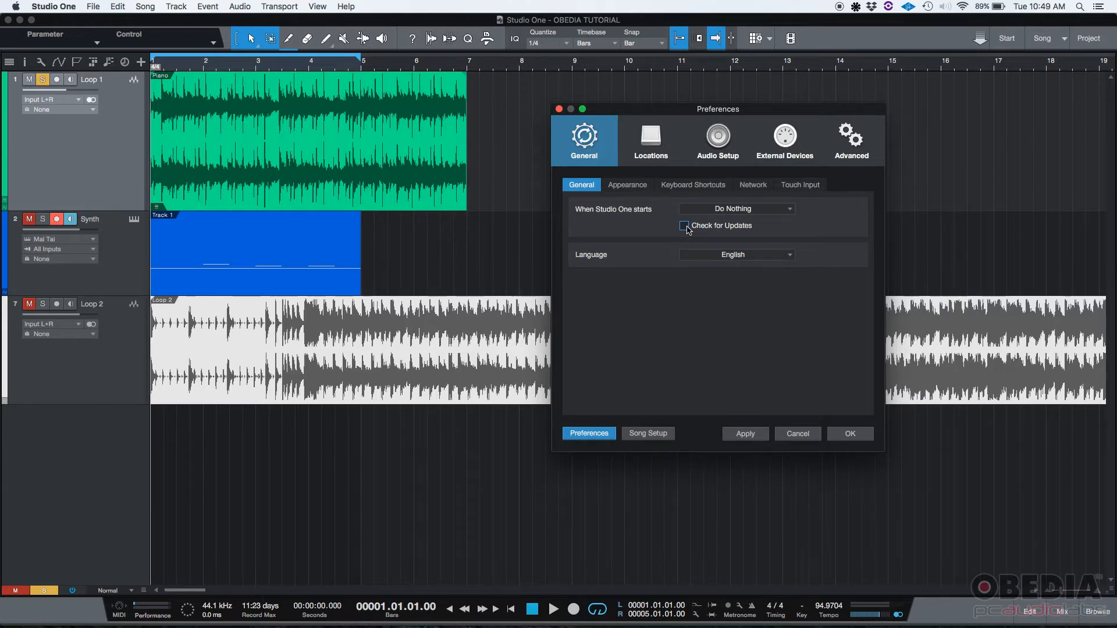
click(684, 226)
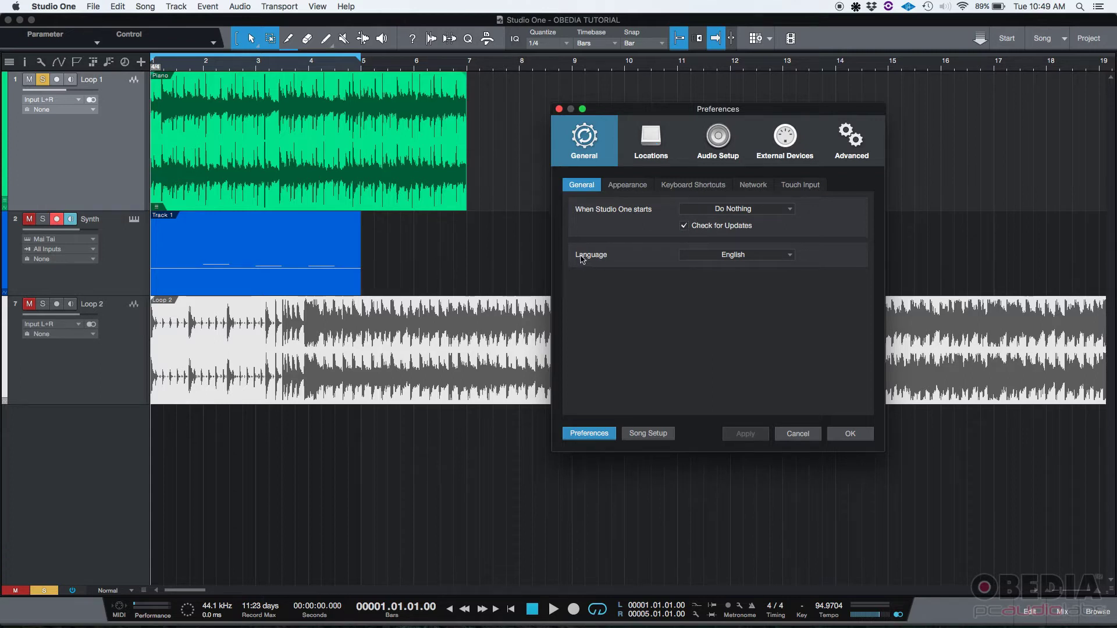
mouse_move(711, 260)
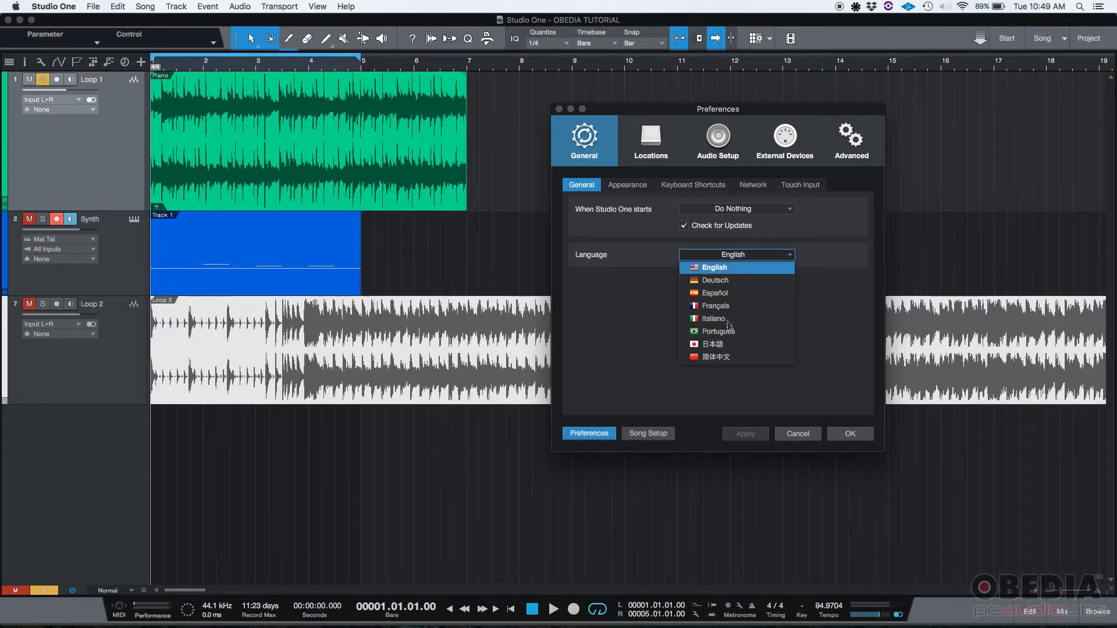
mouse_move(727, 270)
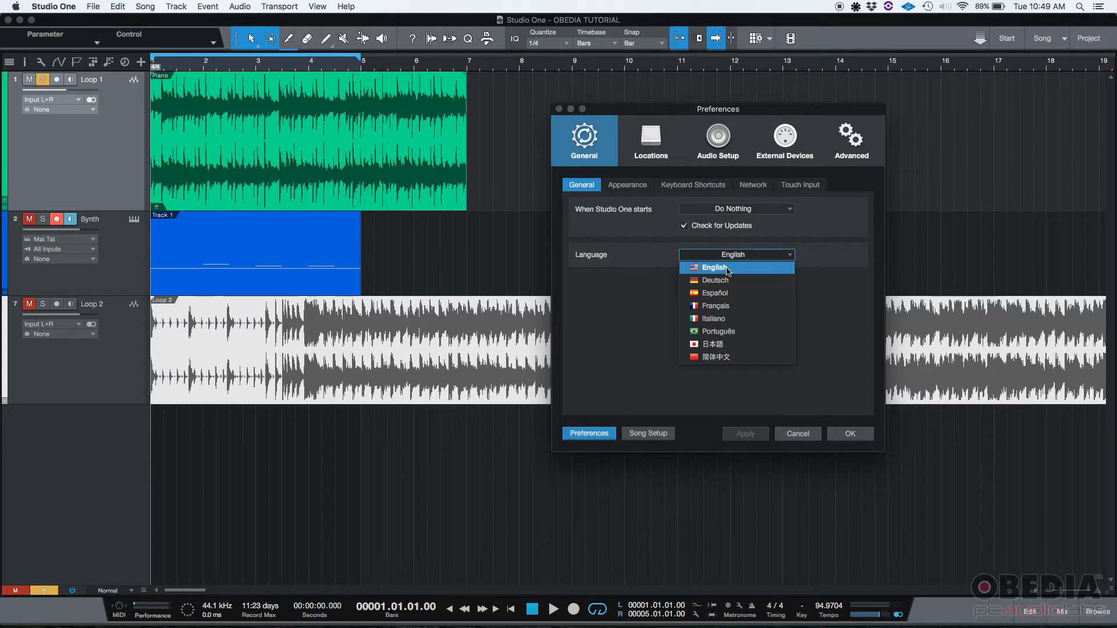
click(714, 267)
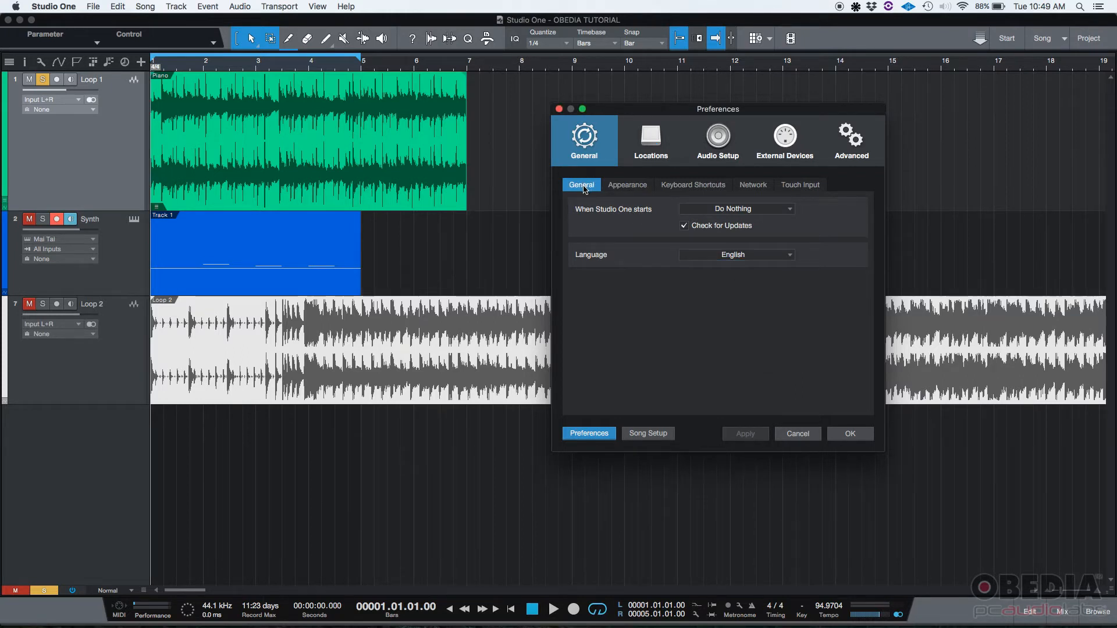
On the Appearance tab, drag the background hue, saturation, luminance and contrast sliders
click(627, 184)
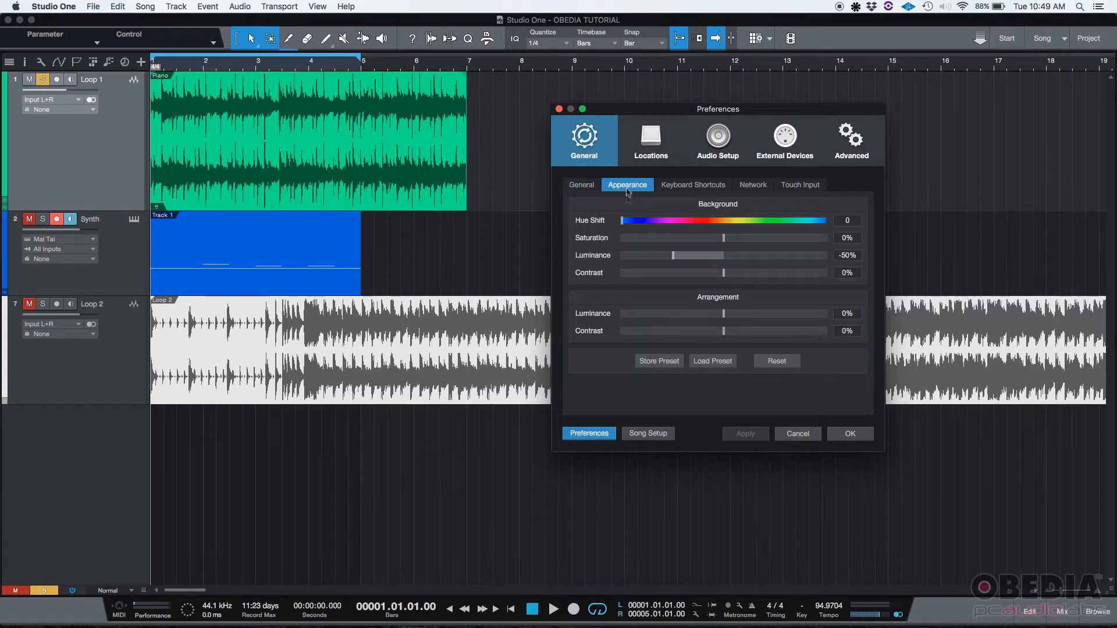
mouse_move(613, 221)
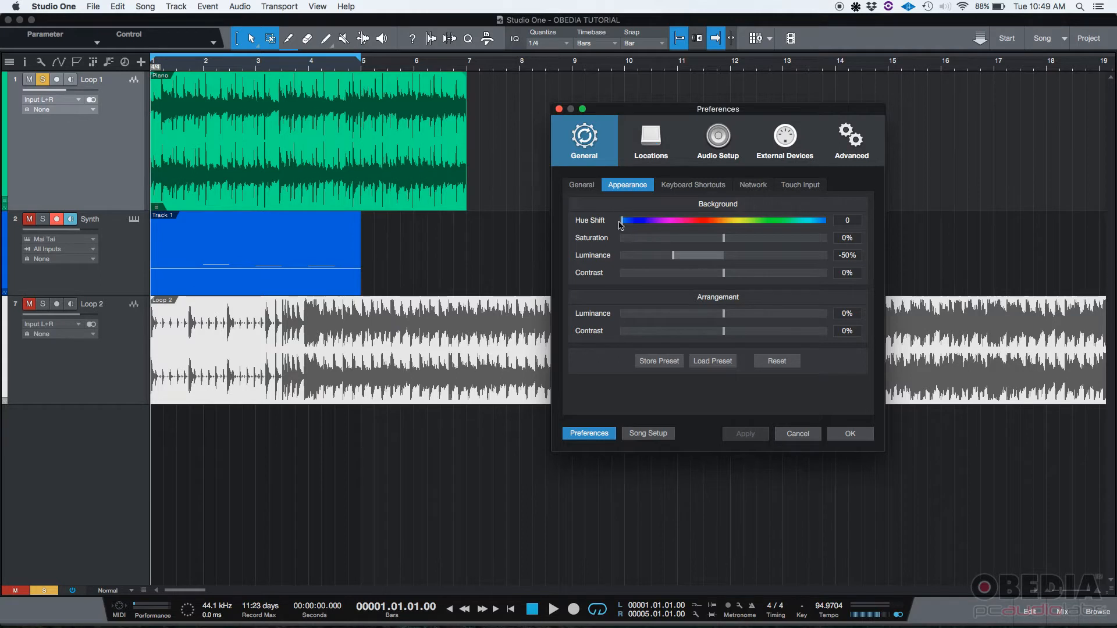
drag(619, 220, 650, 220)
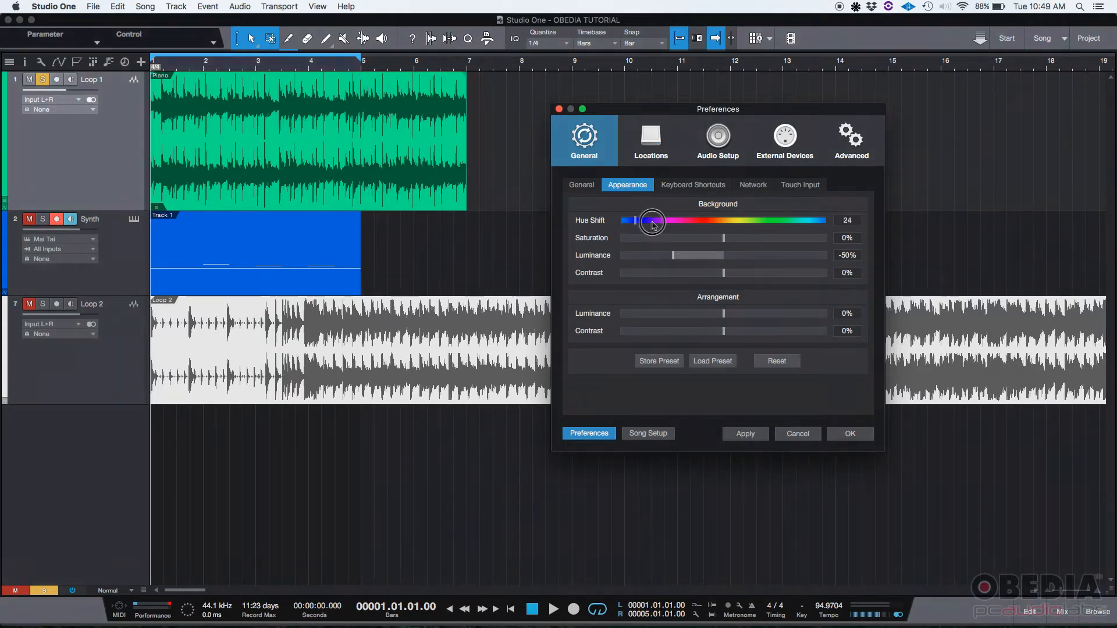
drag(622, 238, 746, 238)
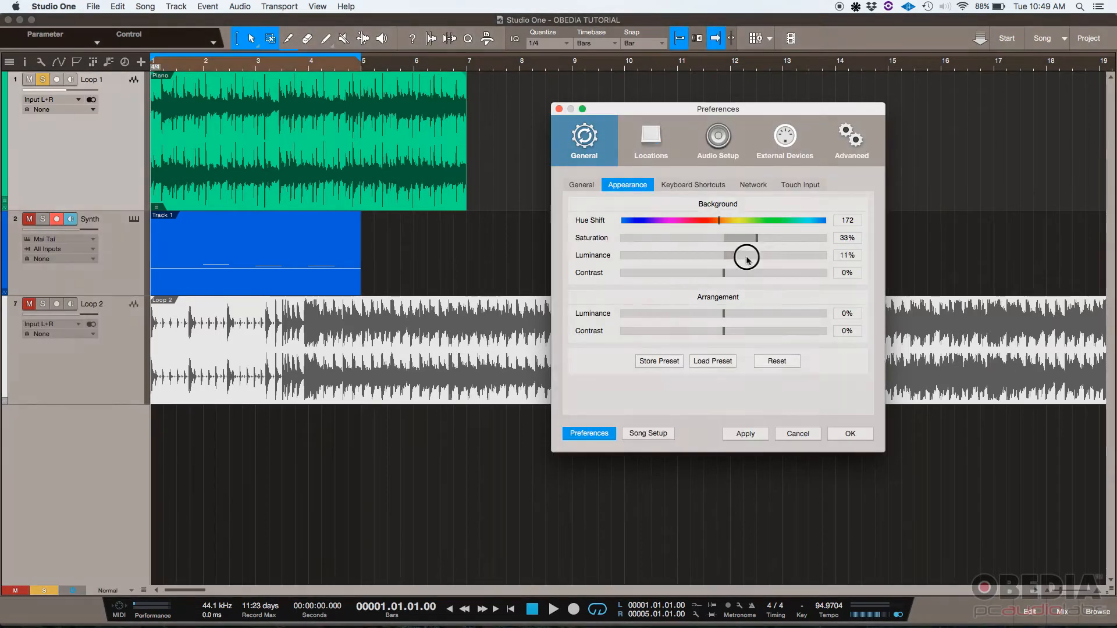
drag(746, 256, 708, 256)
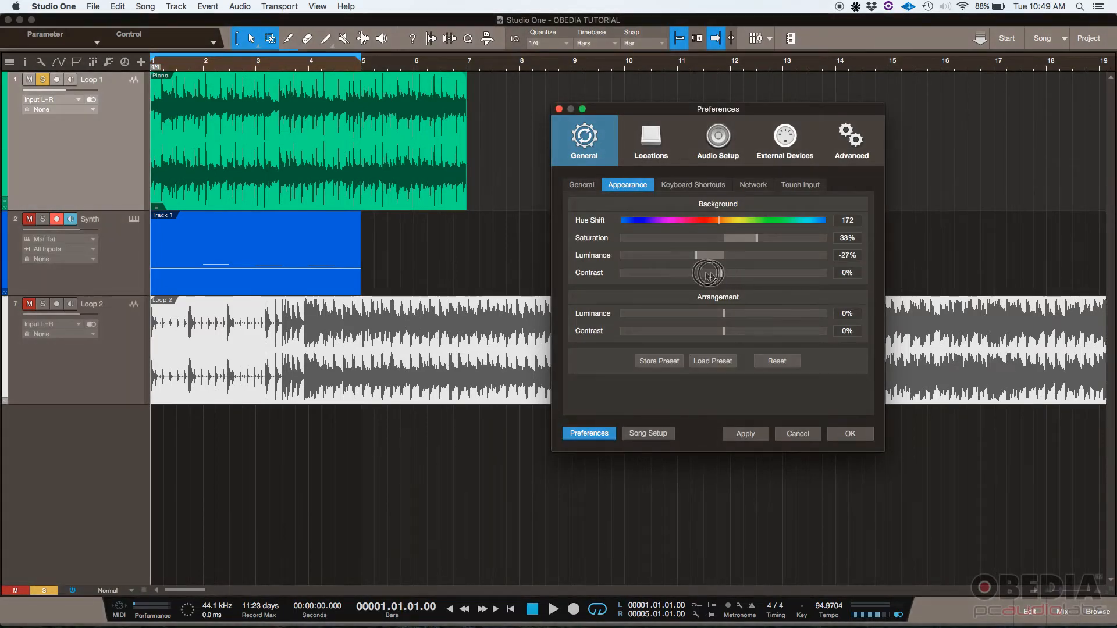
drag(708, 272, 690, 272)
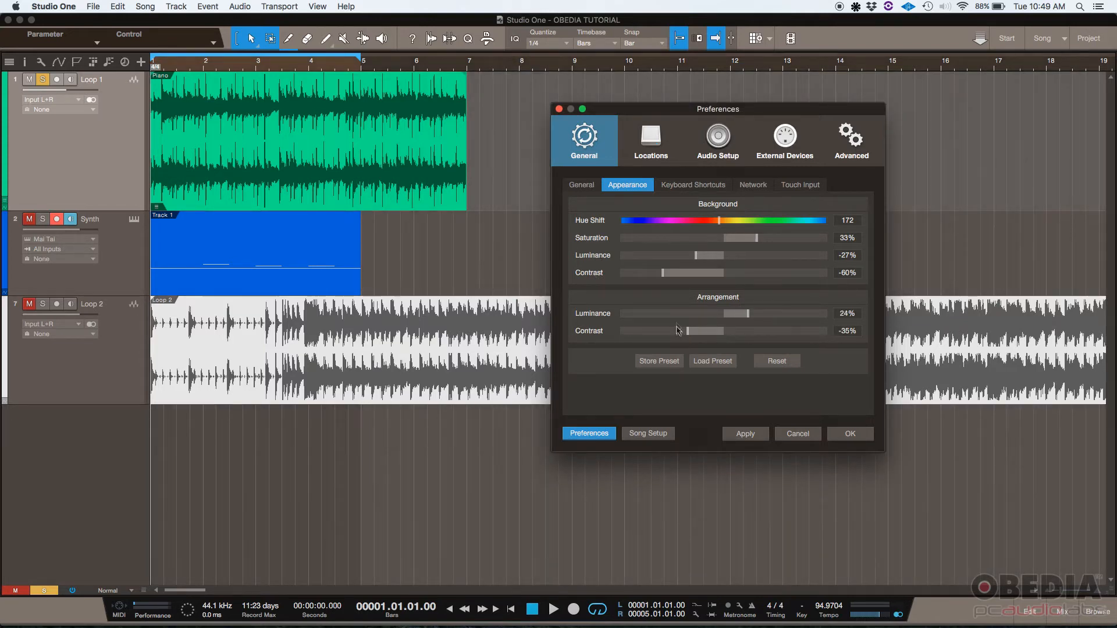
mouse_move(688, 337)
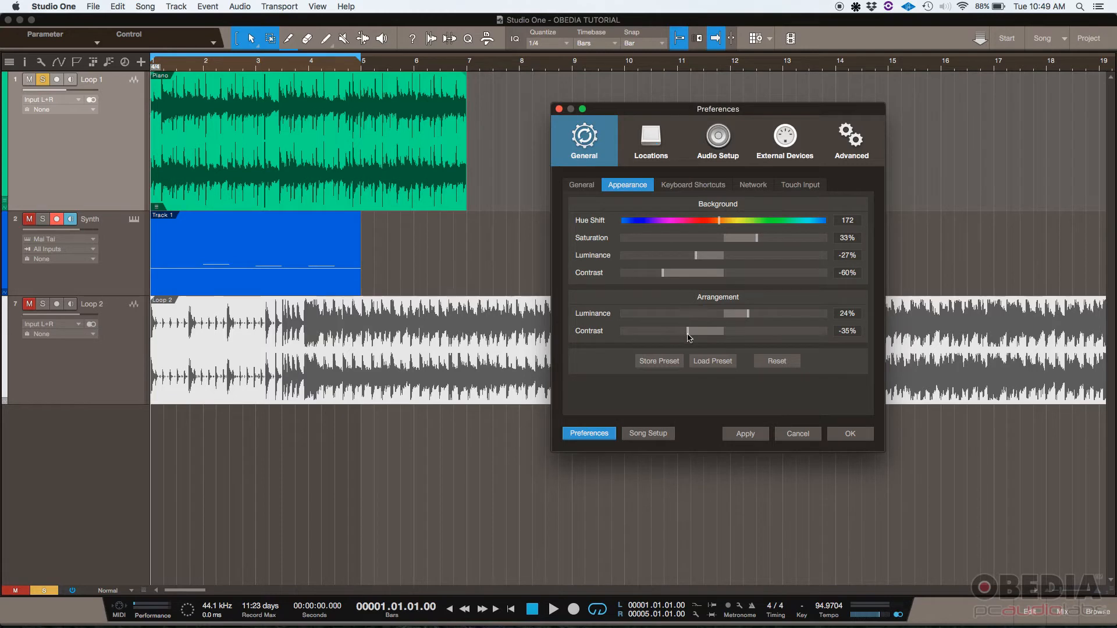
Adjust contrast and luminance further, then reset all appearance colours to defaults
drag(695, 255, 721, 255)
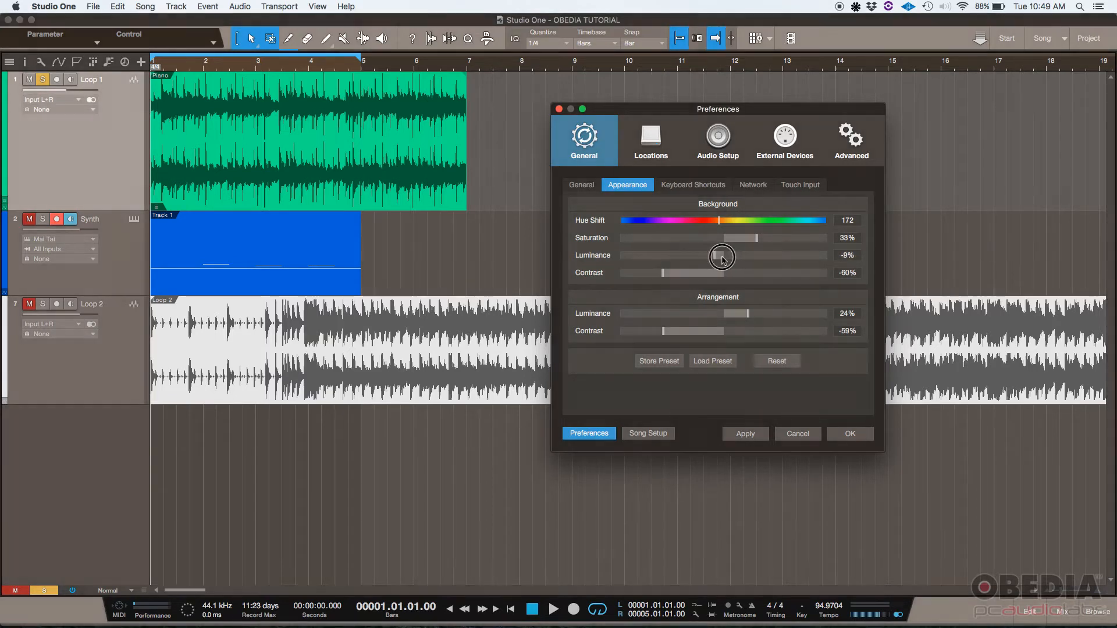
drag(721, 255, 746, 255)
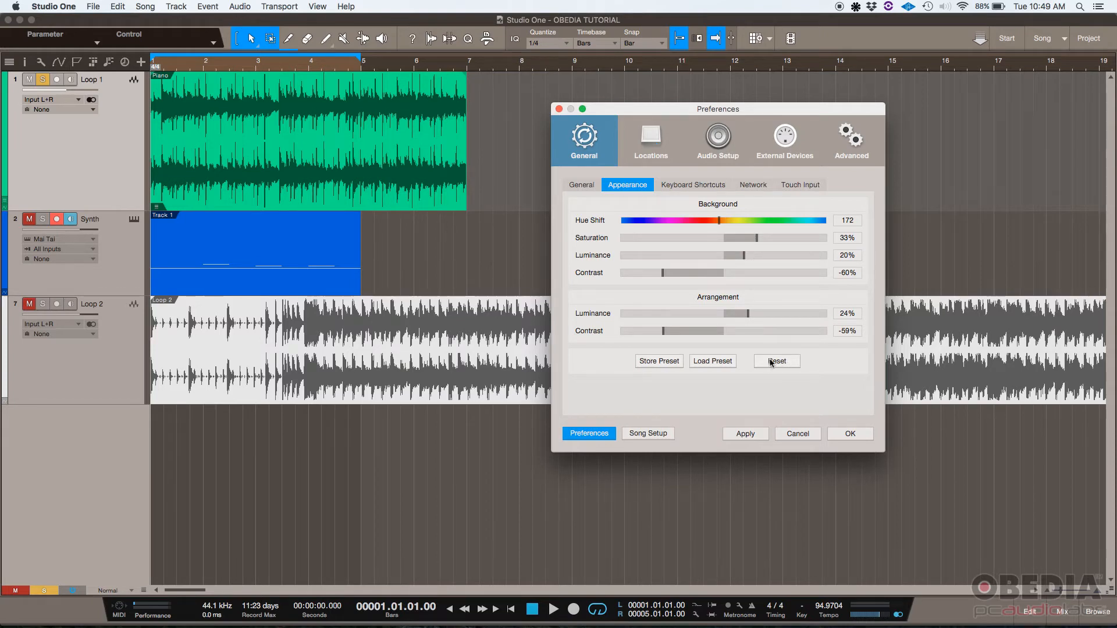
click(777, 361)
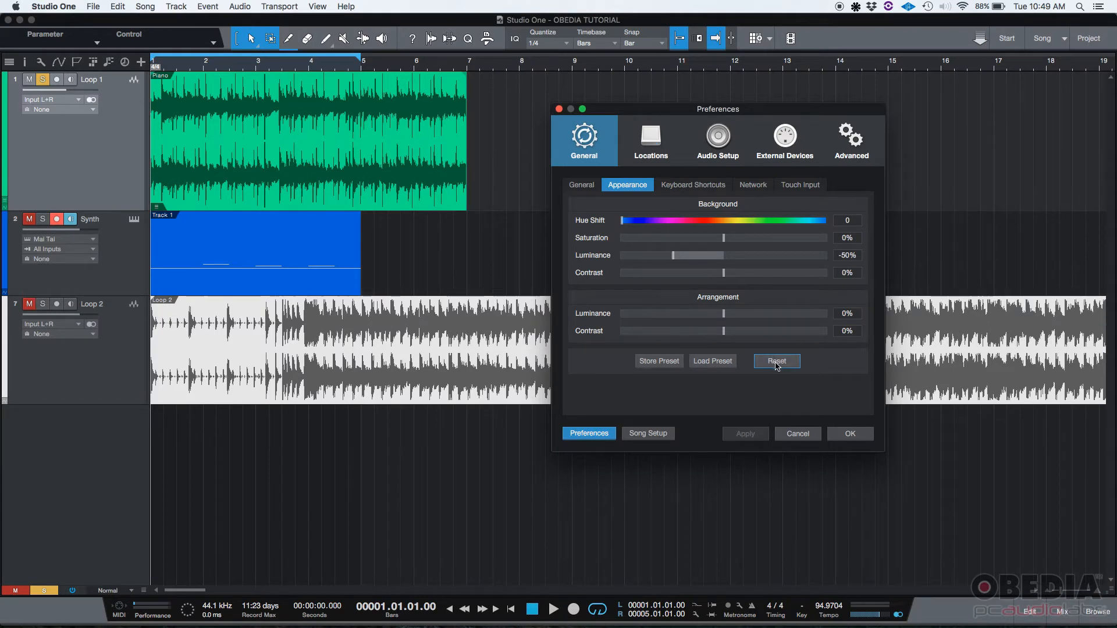
Shift the background hue again, then restore the default appearance colours
drag(621, 220, 636, 220)
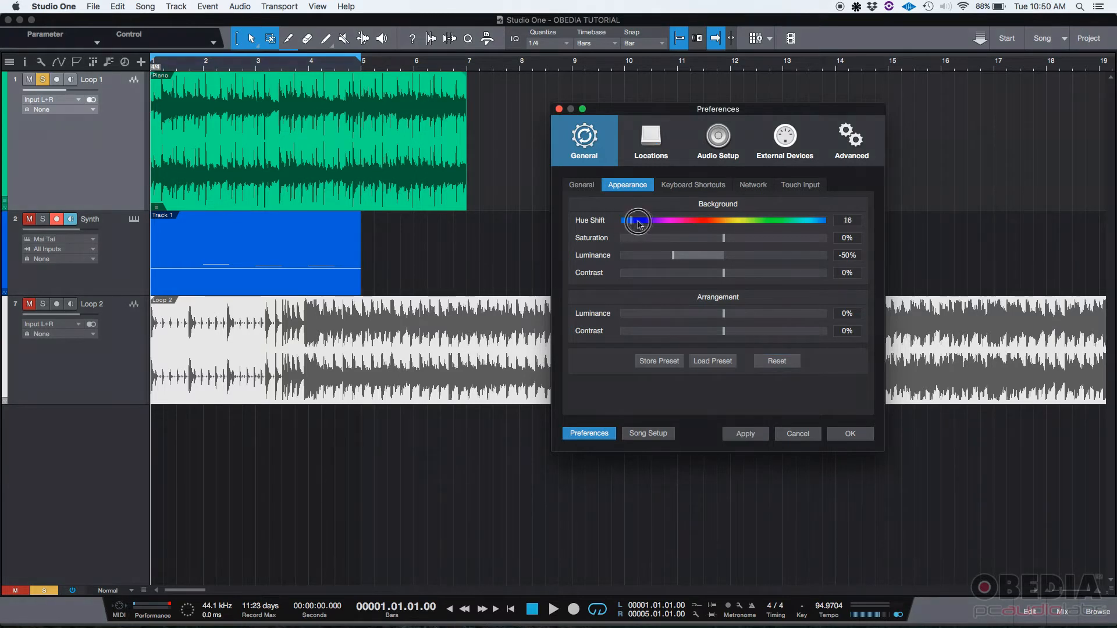
drag(636, 220, 695, 220)
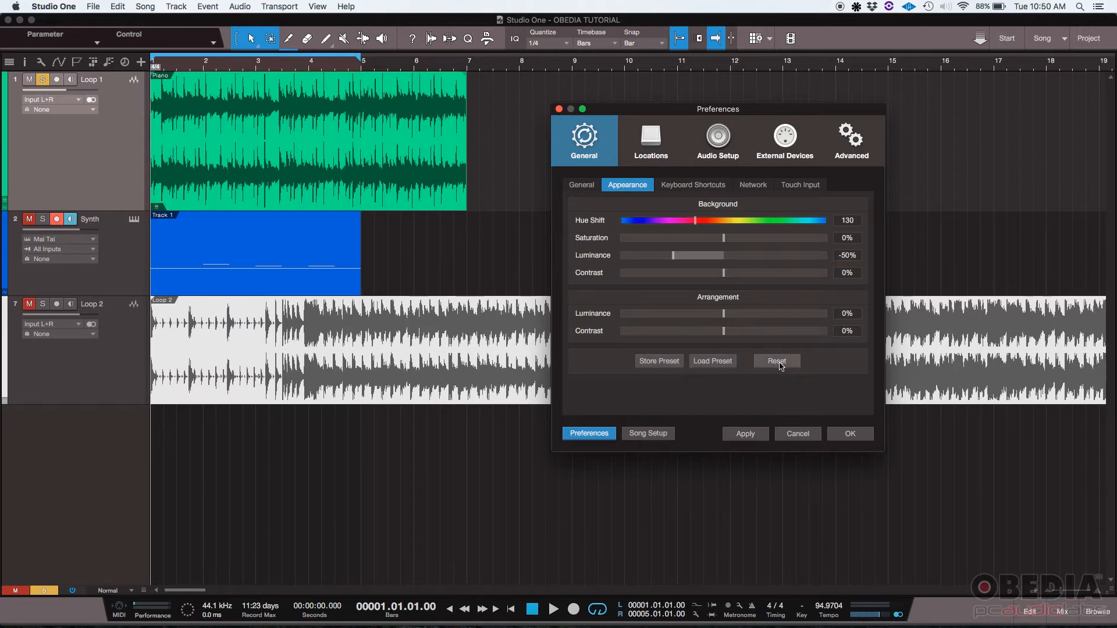
click(777, 361)
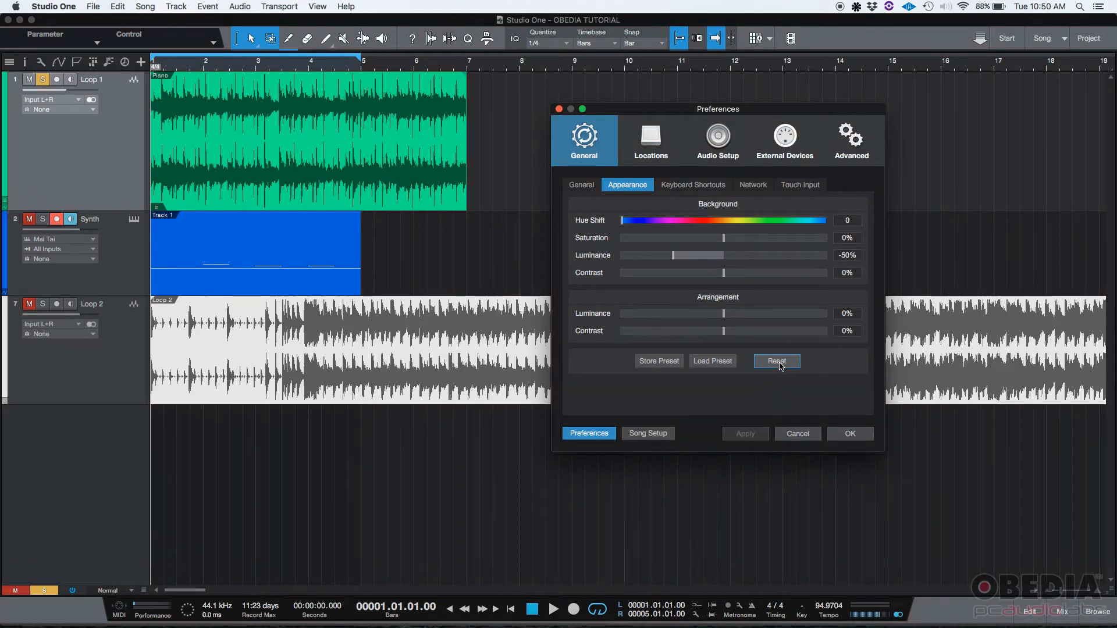
click(693, 185)
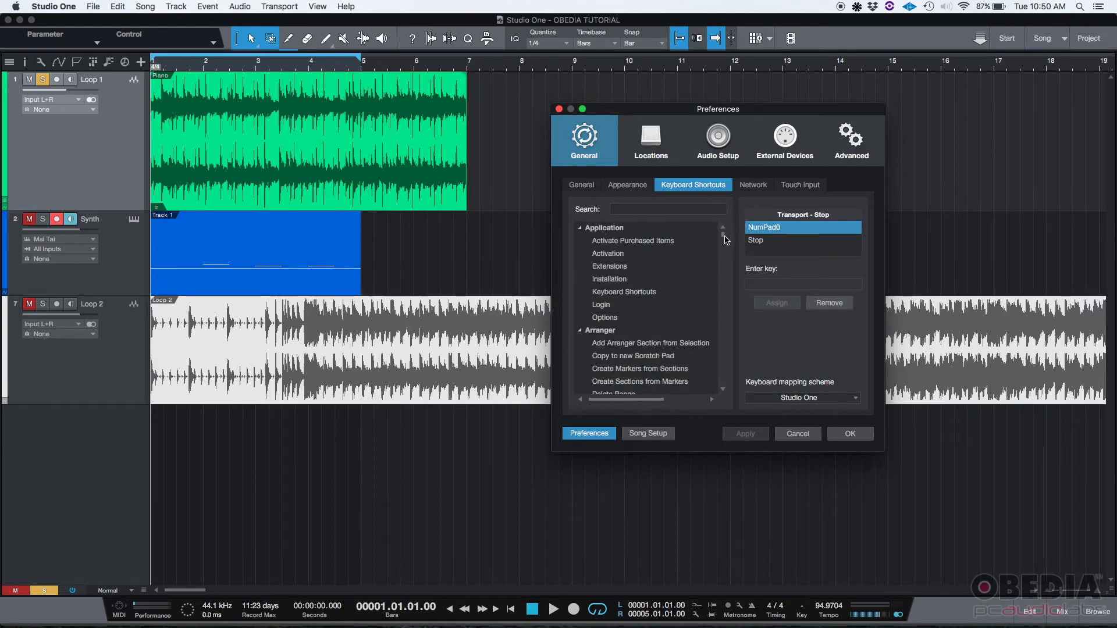
Browse the shortcut list, checking Show Effects (F7) and Show Cloud, changing nothing
scroll(down, 3)
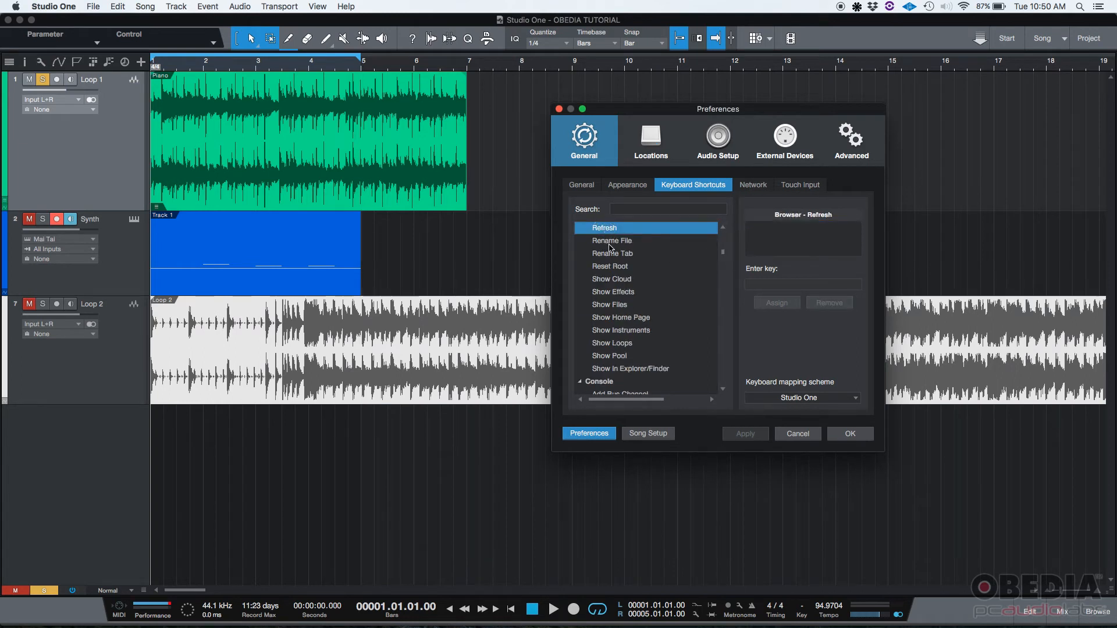
click(613, 292)
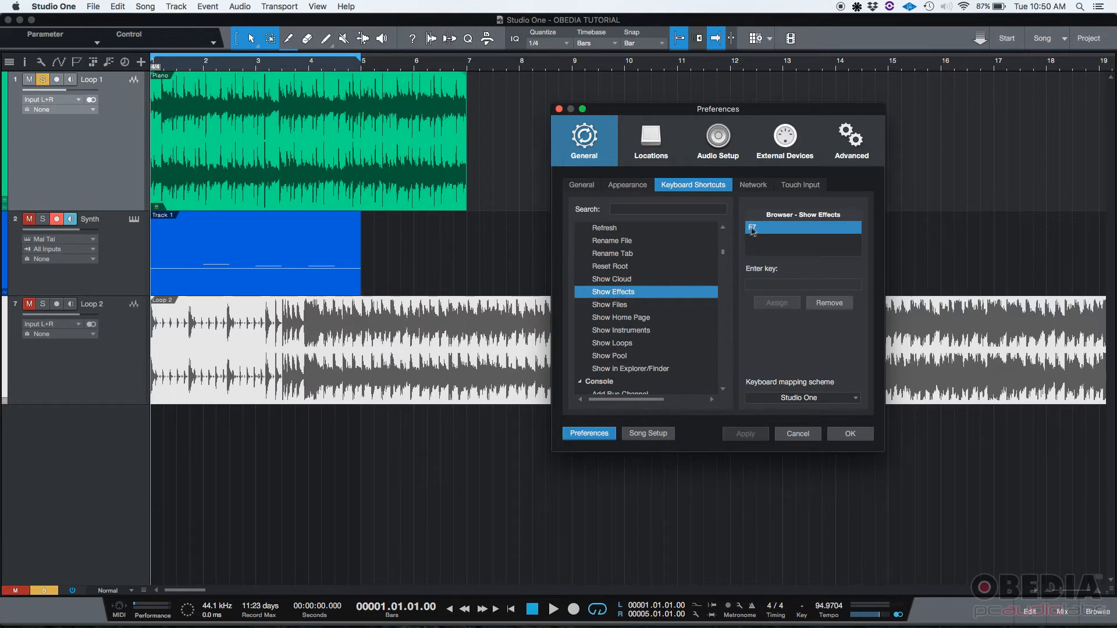
mouse_move(748, 235)
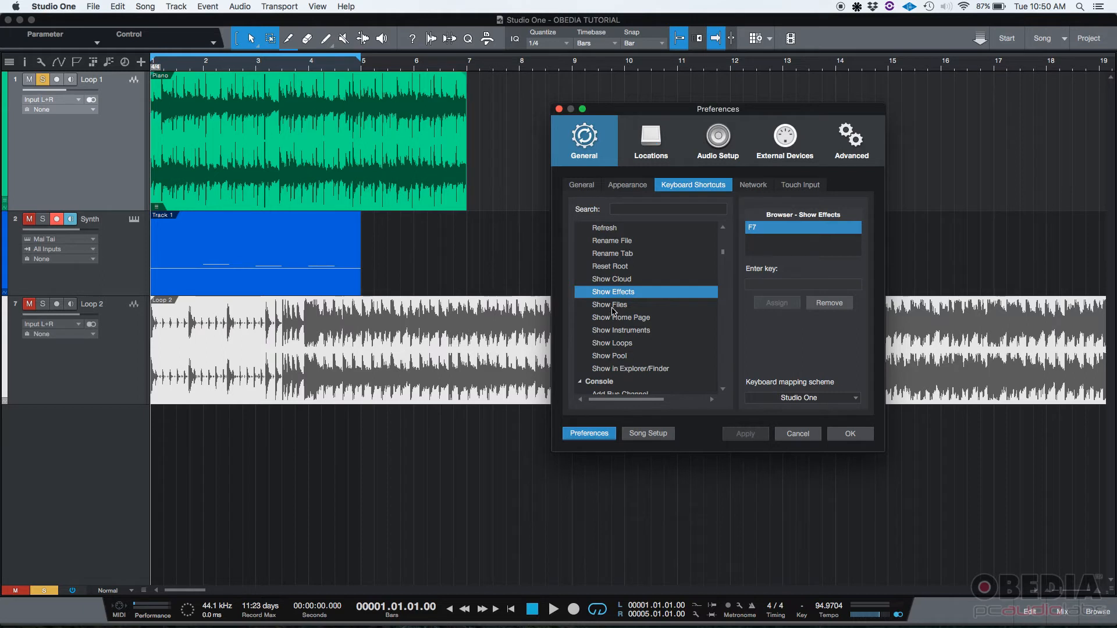
click(611, 278)
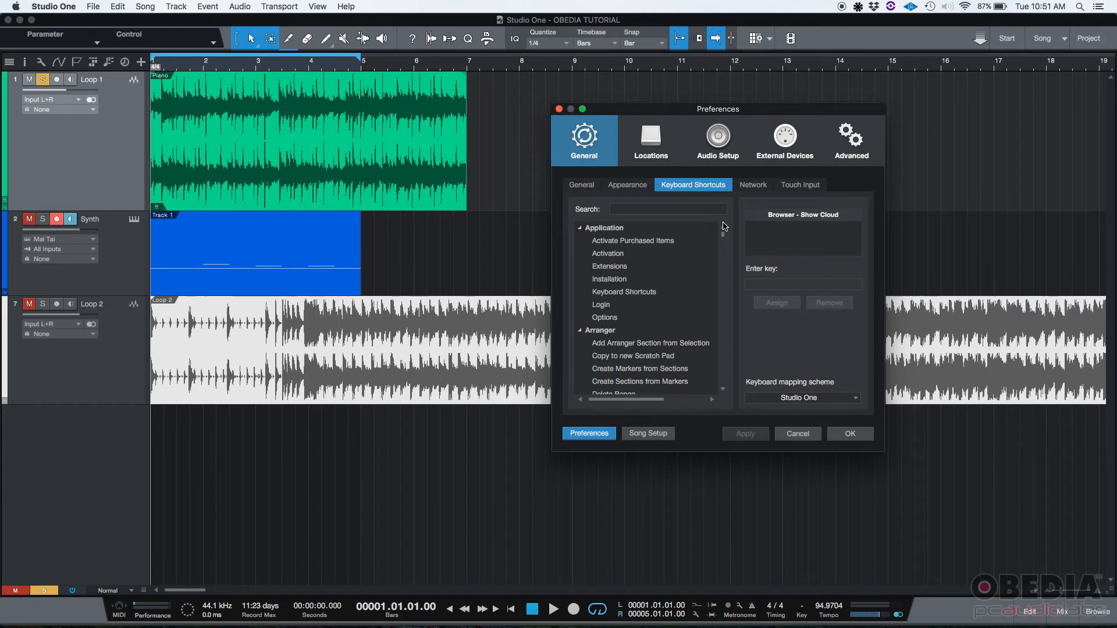
mouse_move(721, 237)
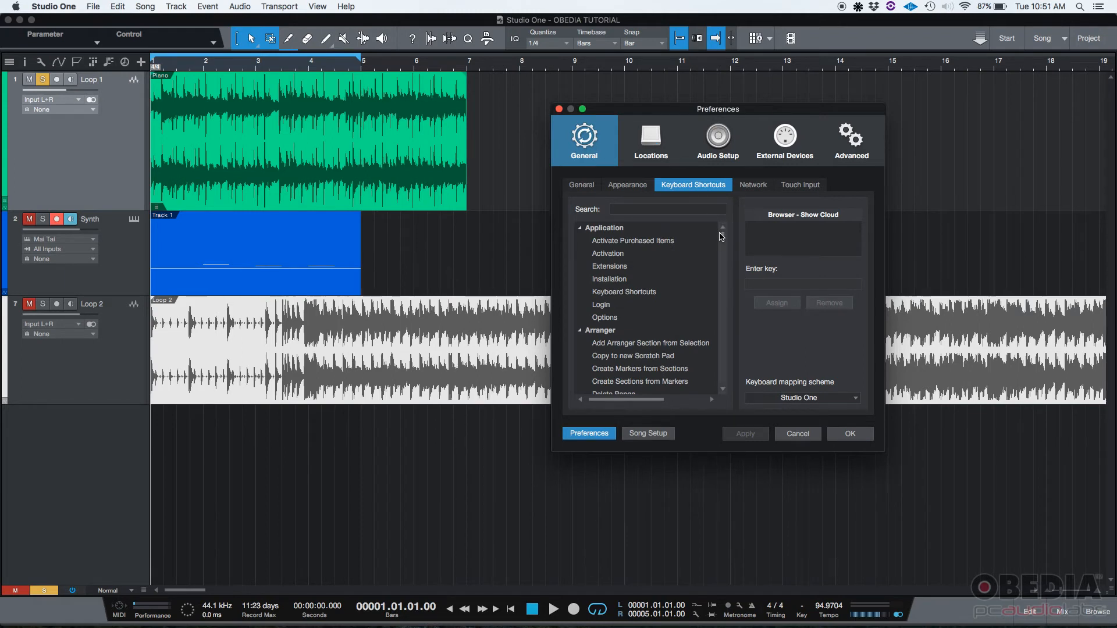
scroll(down, 3)
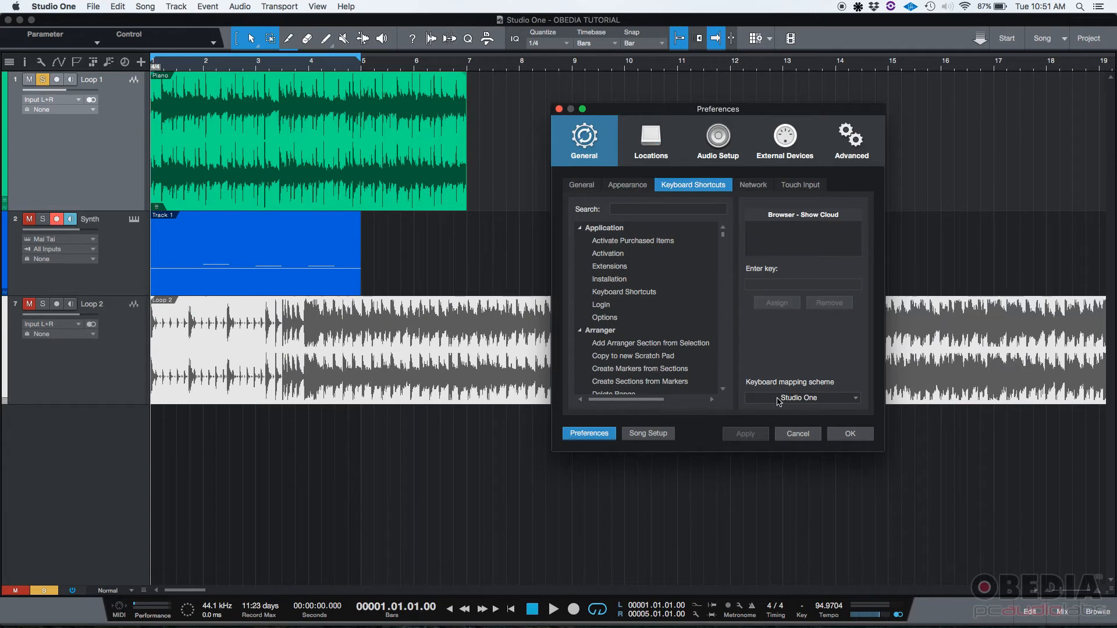
mouse_move(782, 399)
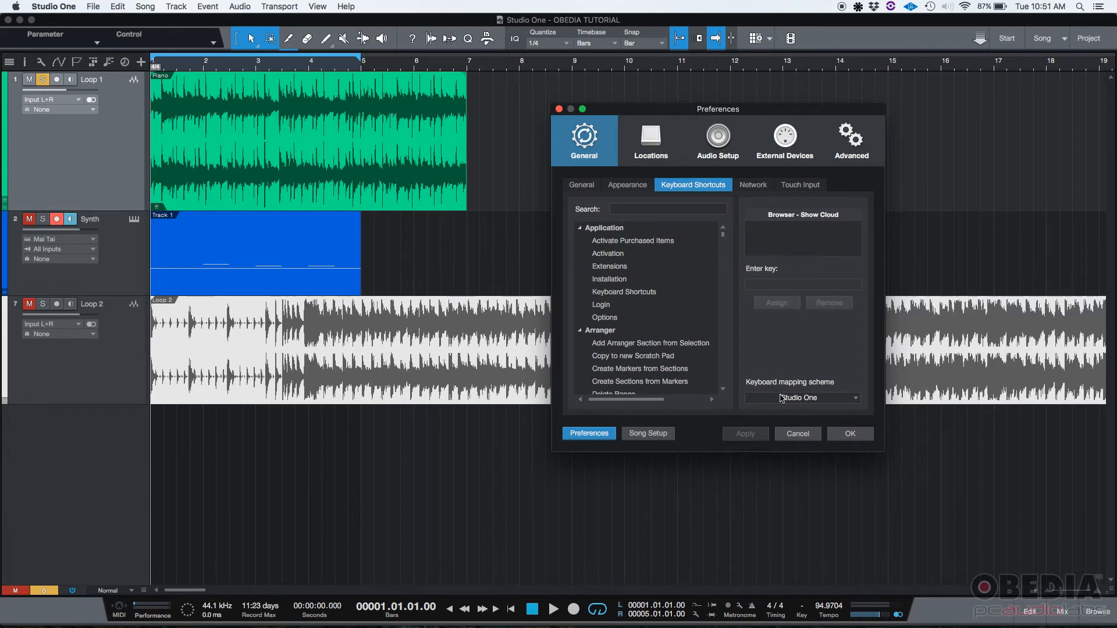
click(802, 398)
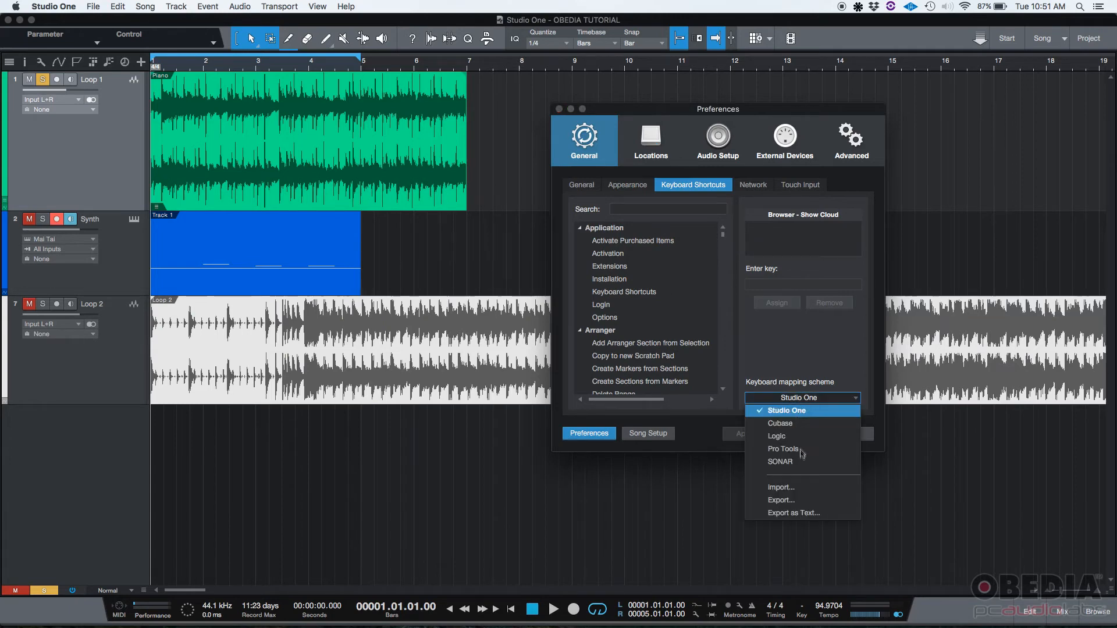
mouse_move(797, 449)
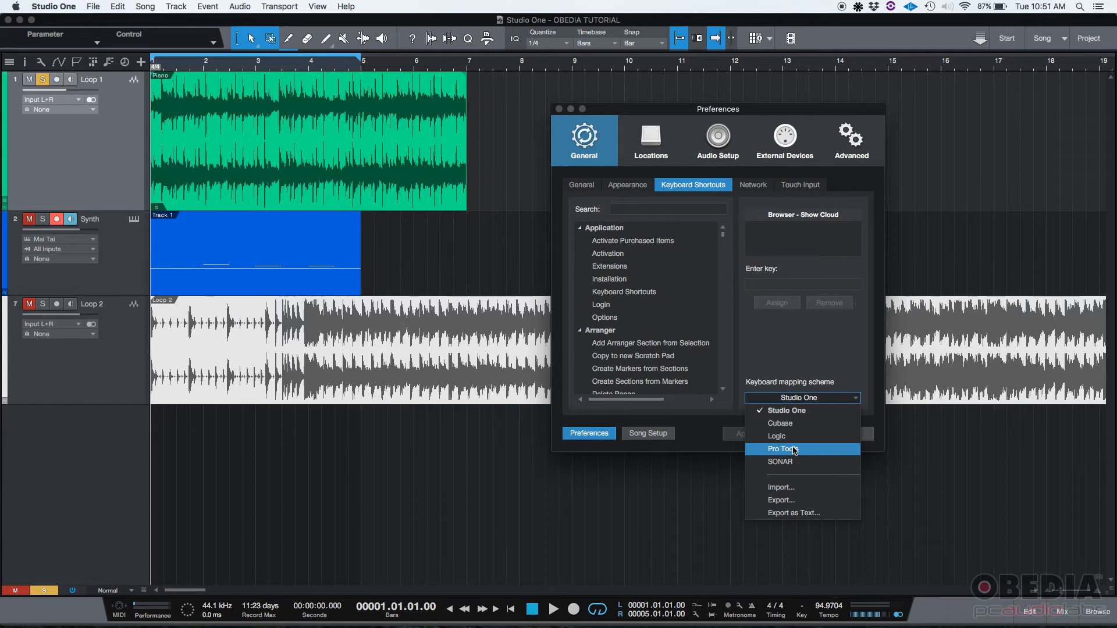
mouse_move(789, 425)
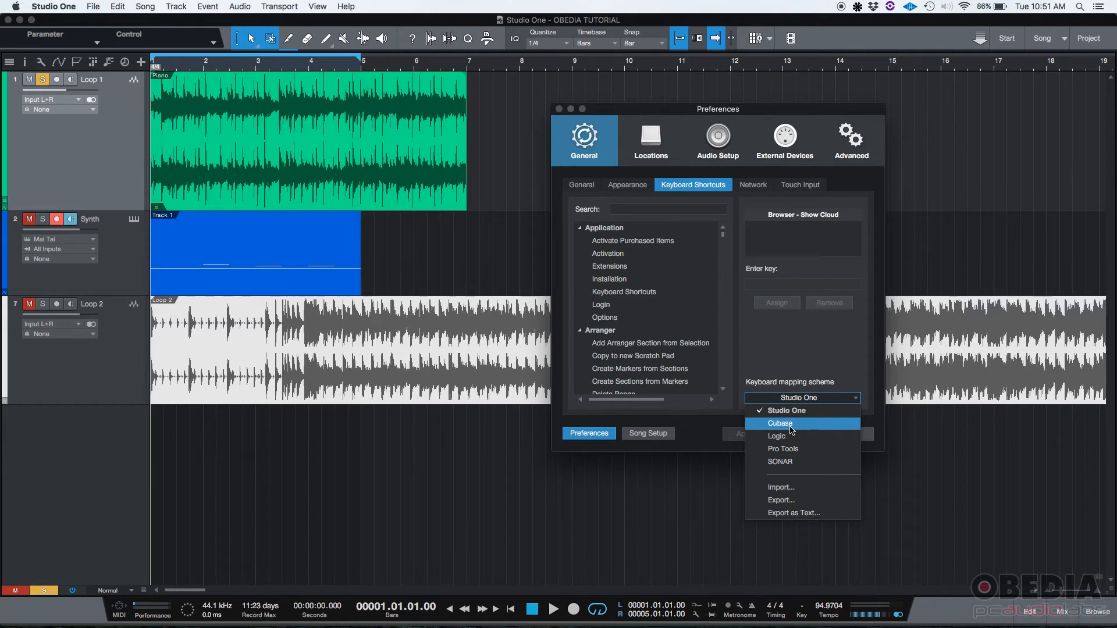
mouse_move(796, 454)
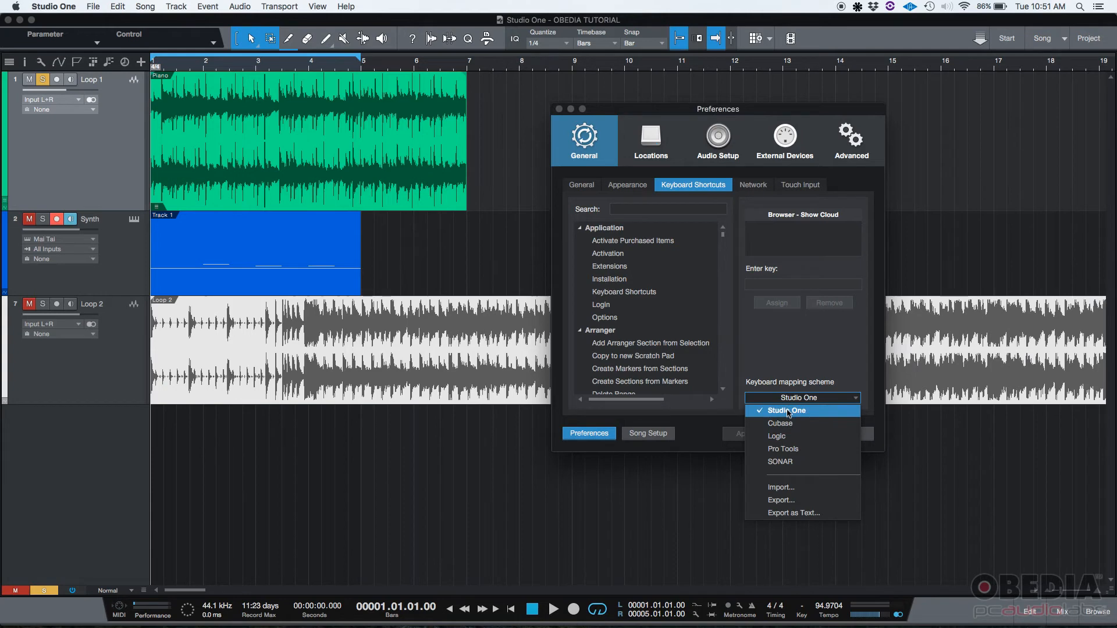
click(786, 411)
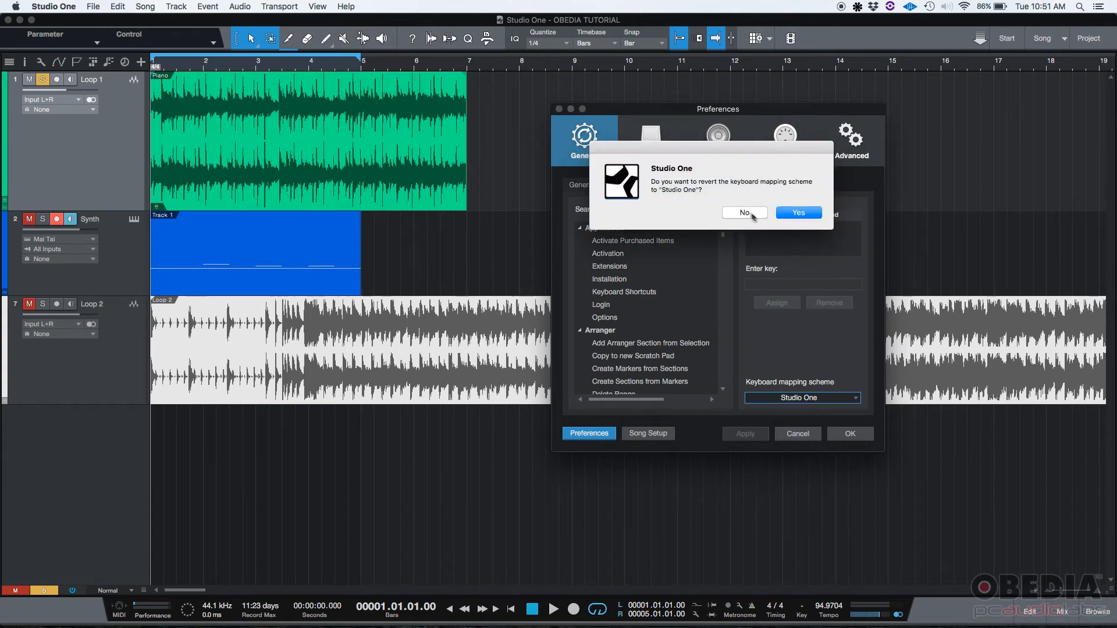
click(744, 212)
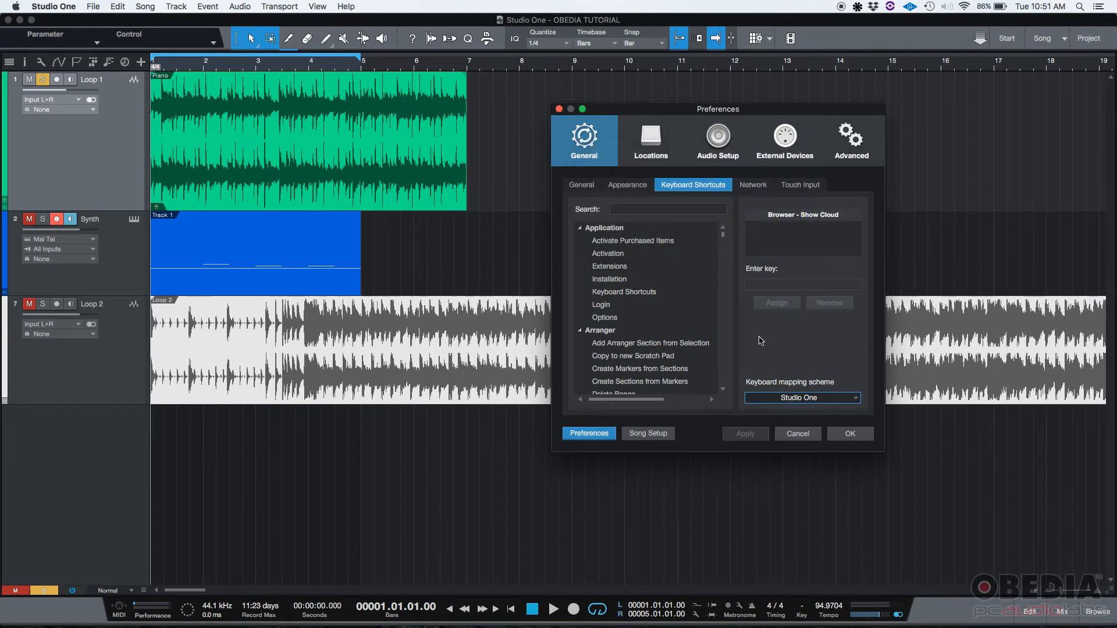
mouse_move(757, 197)
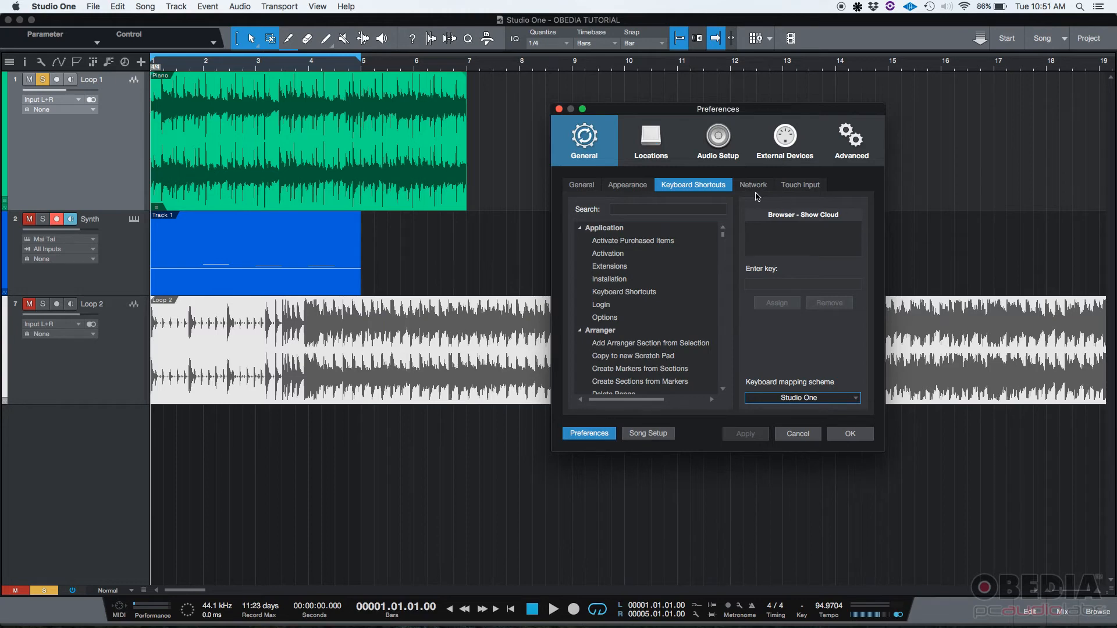
Review the Network and Touch Input preference pages, then return to General
click(753, 185)
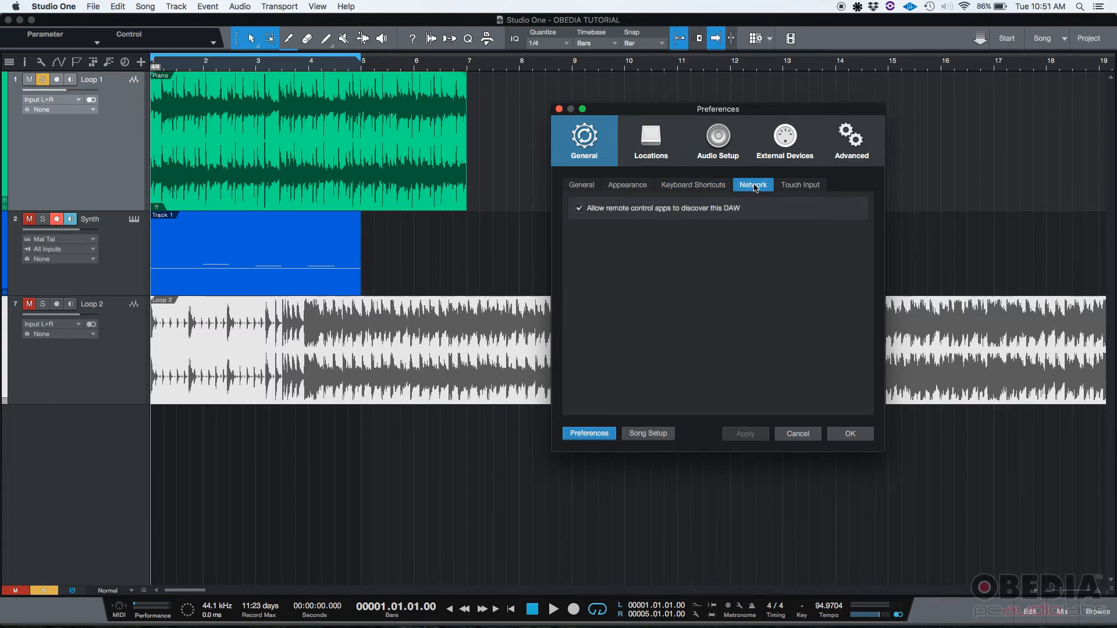
mouse_move(611, 216)
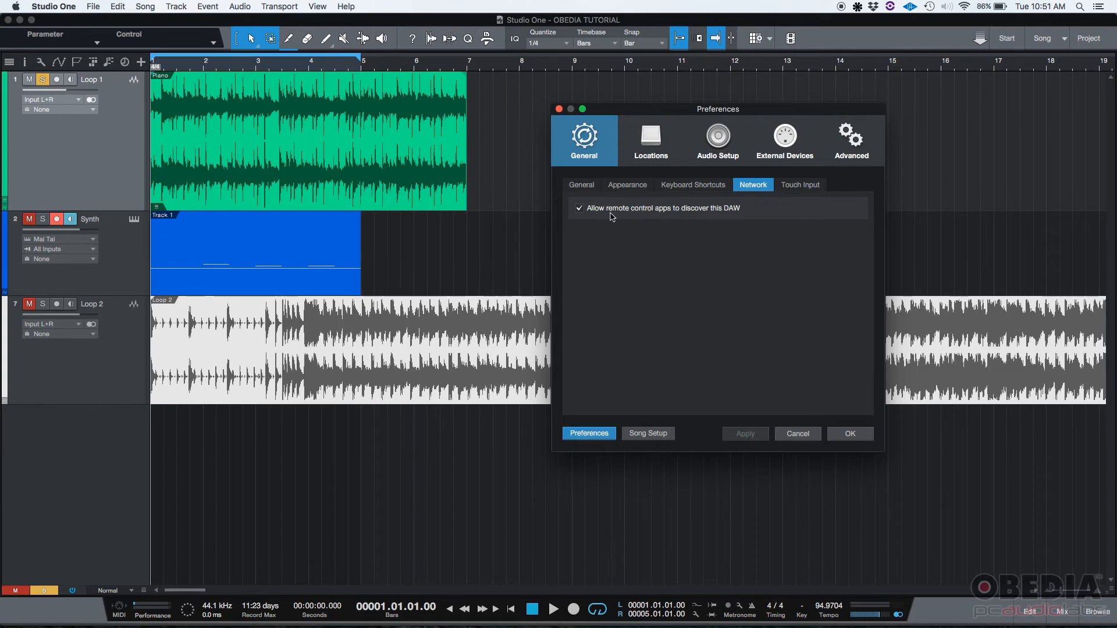
mouse_move(698, 219)
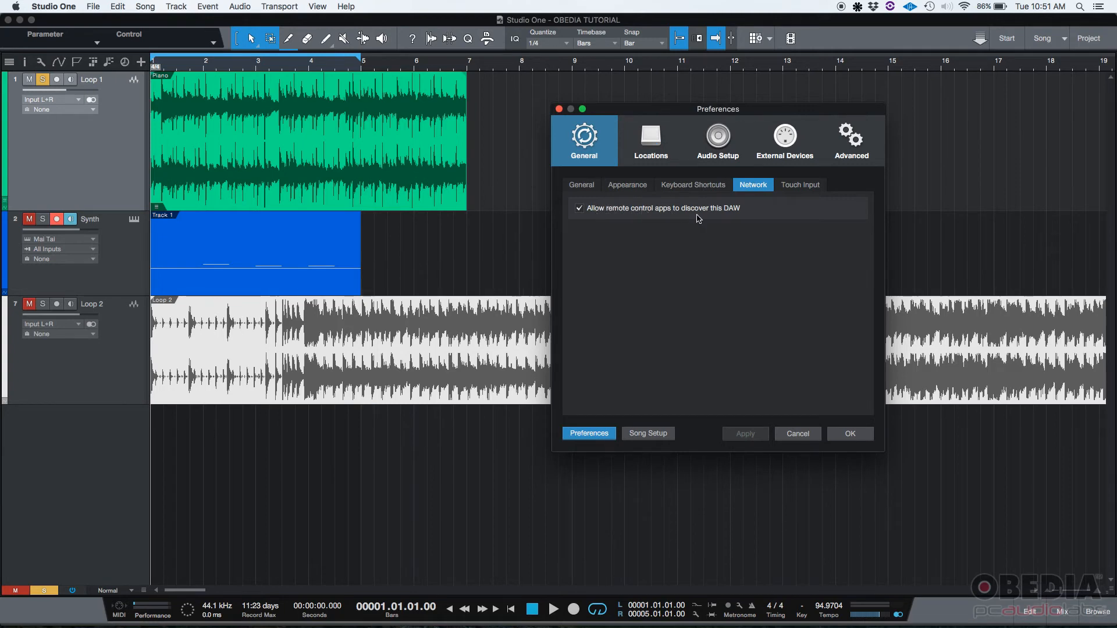
mouse_move(682, 213)
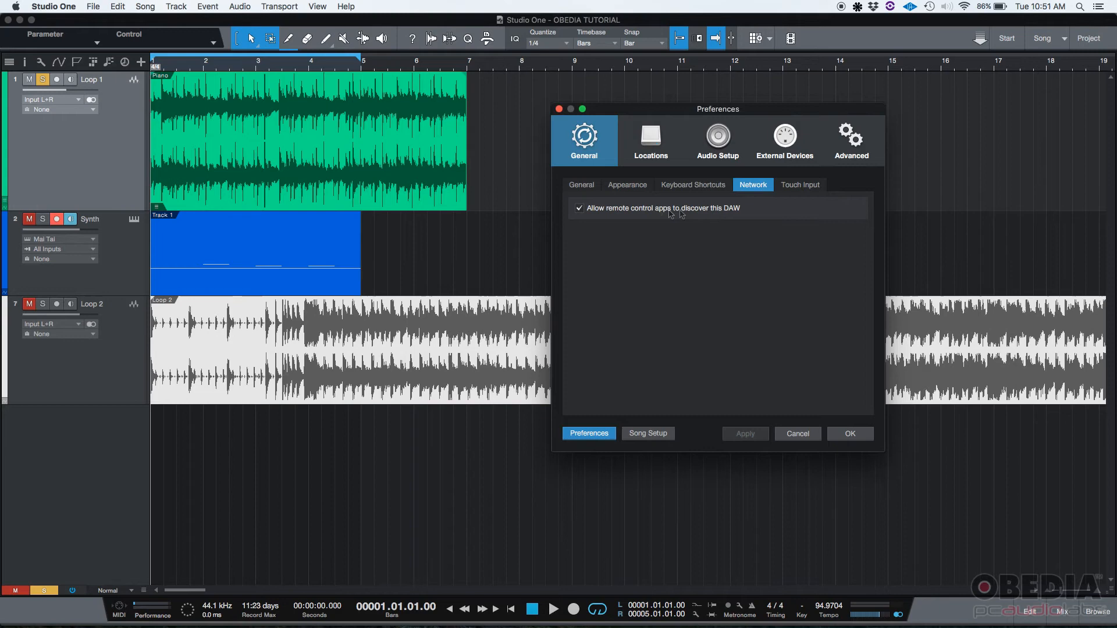
mouse_move(601, 218)
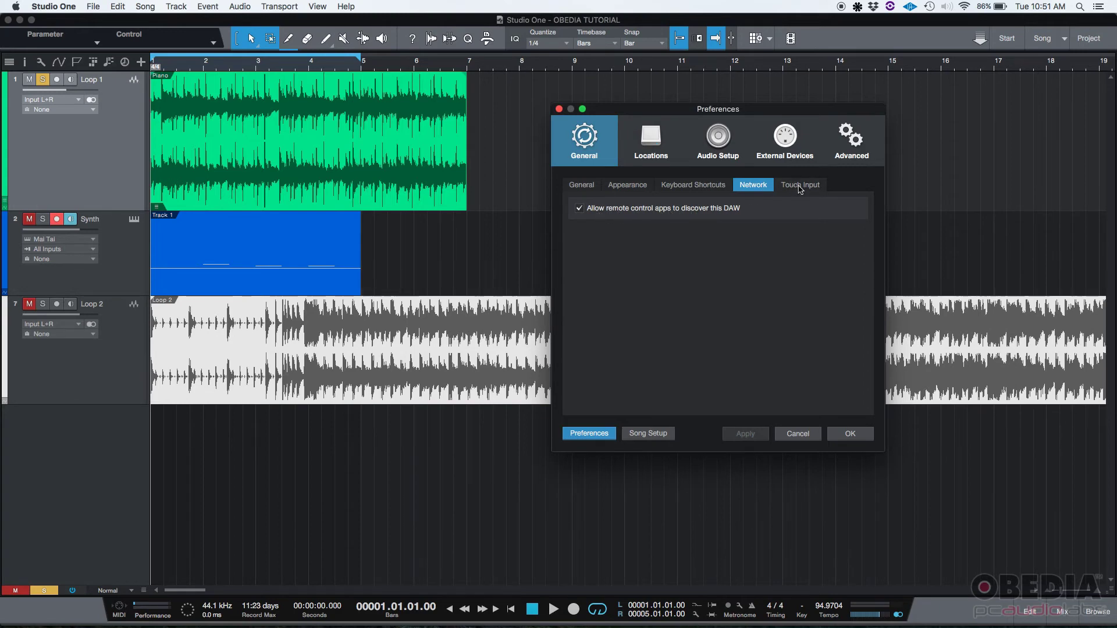
click(800, 184)
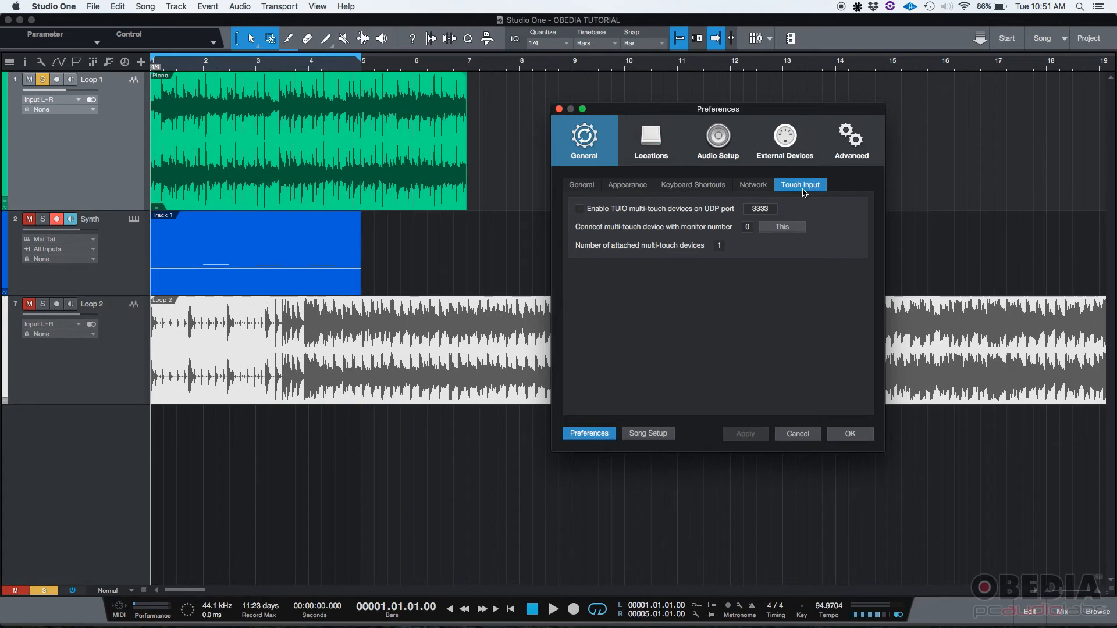
mouse_move(770, 198)
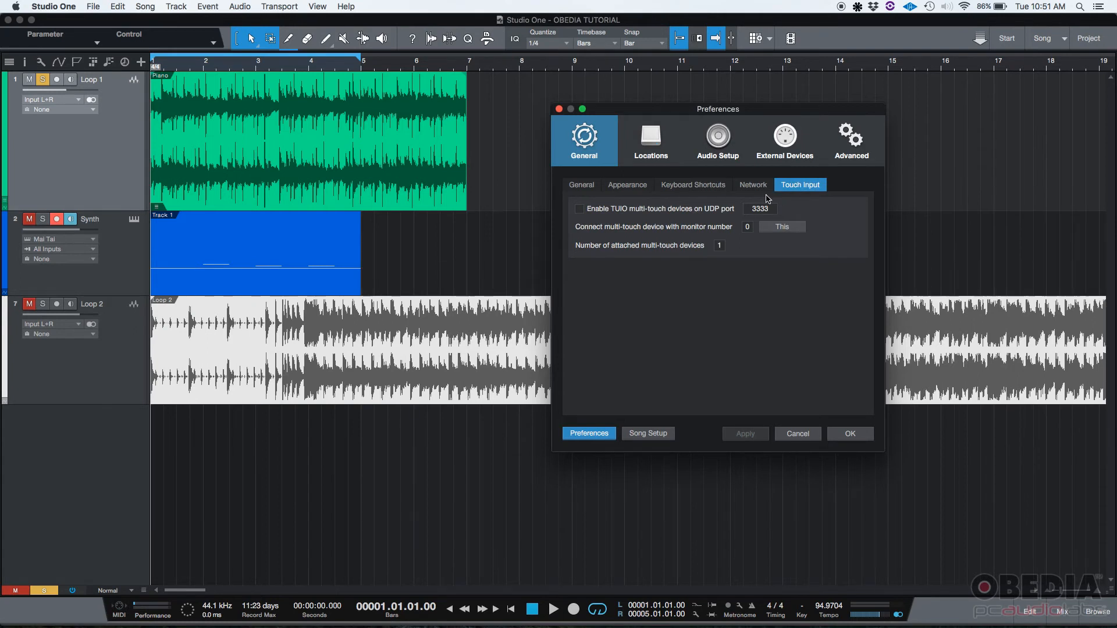
mouse_move(574, 264)
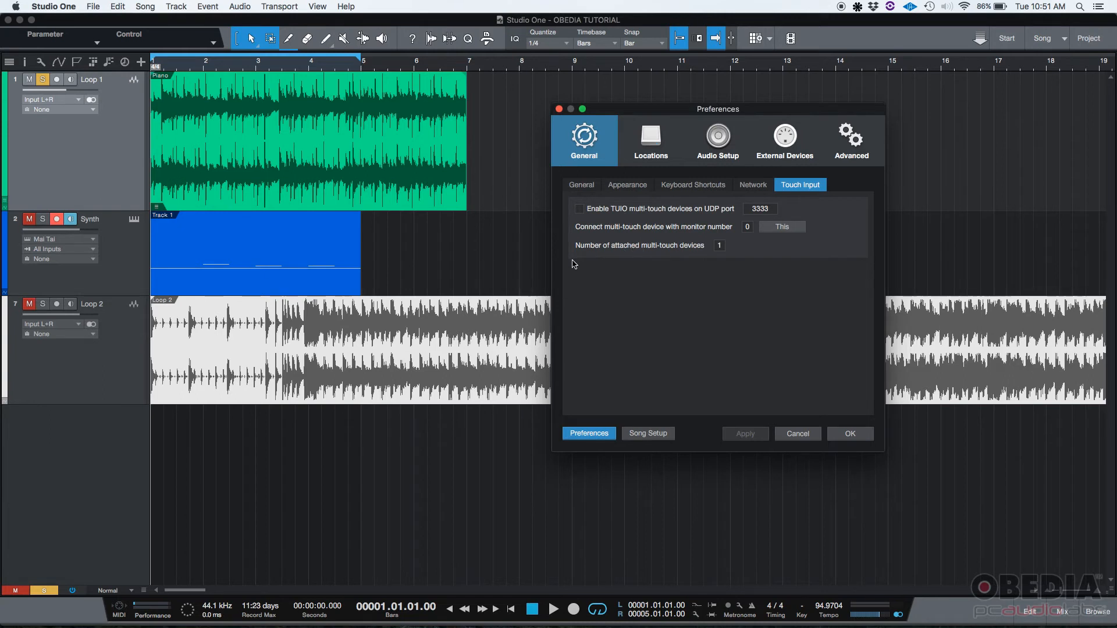
mouse_move(567, 266)
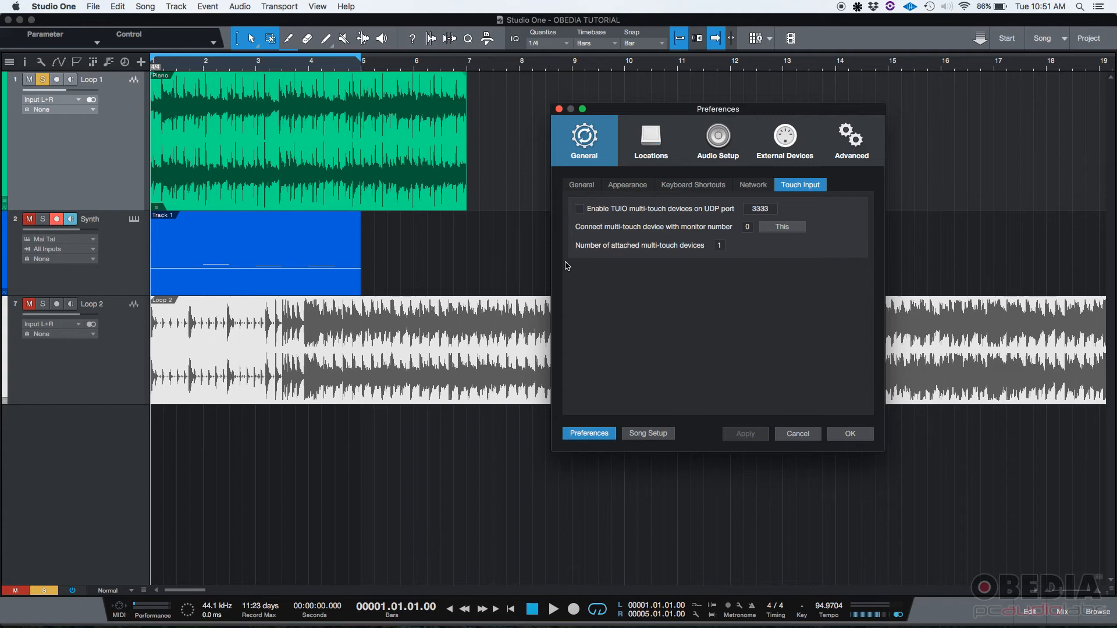
mouse_move(659, 268)
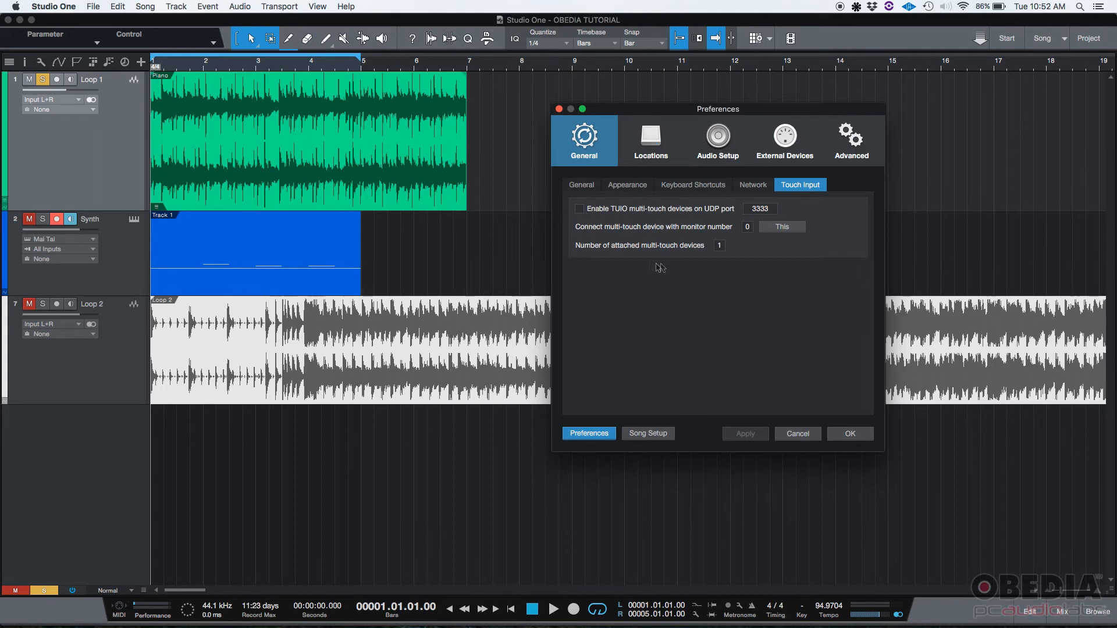
mouse_move(635, 212)
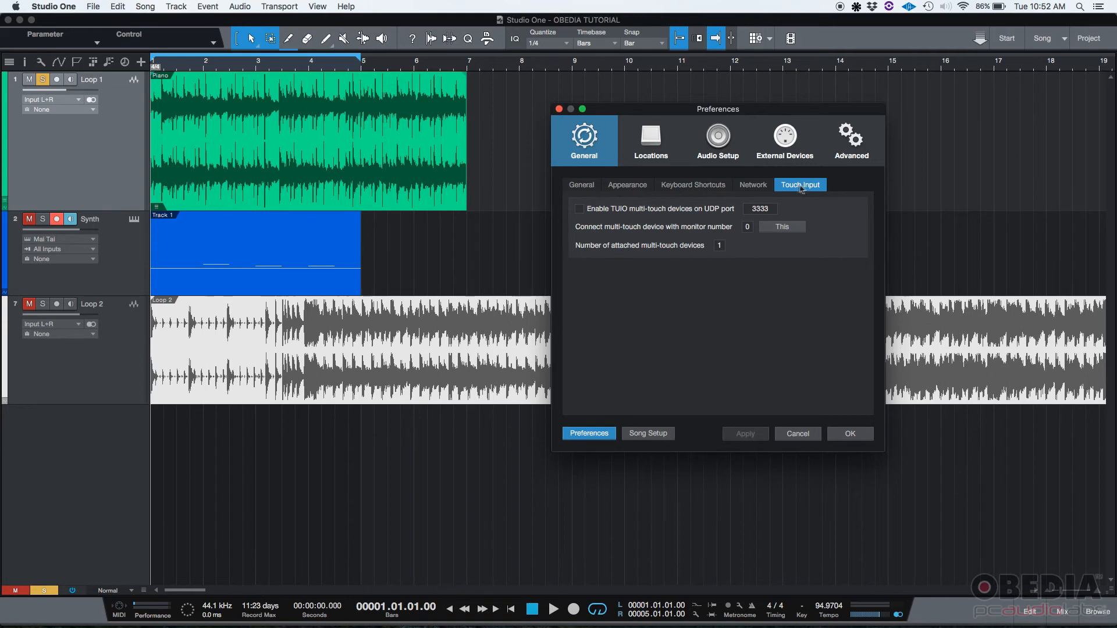
click(753, 184)
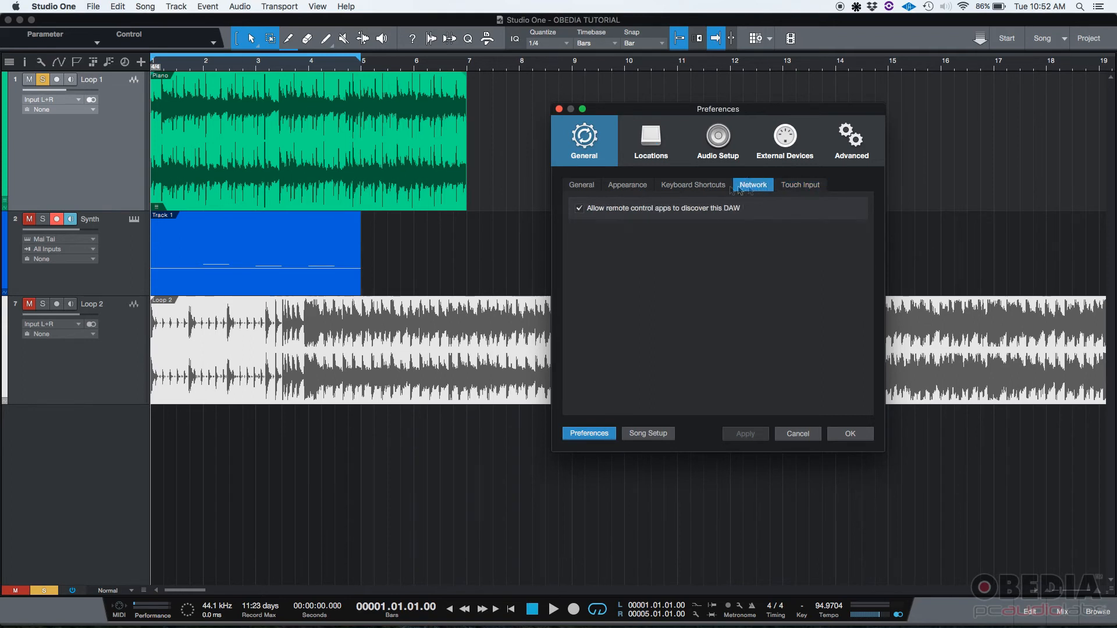
click(581, 185)
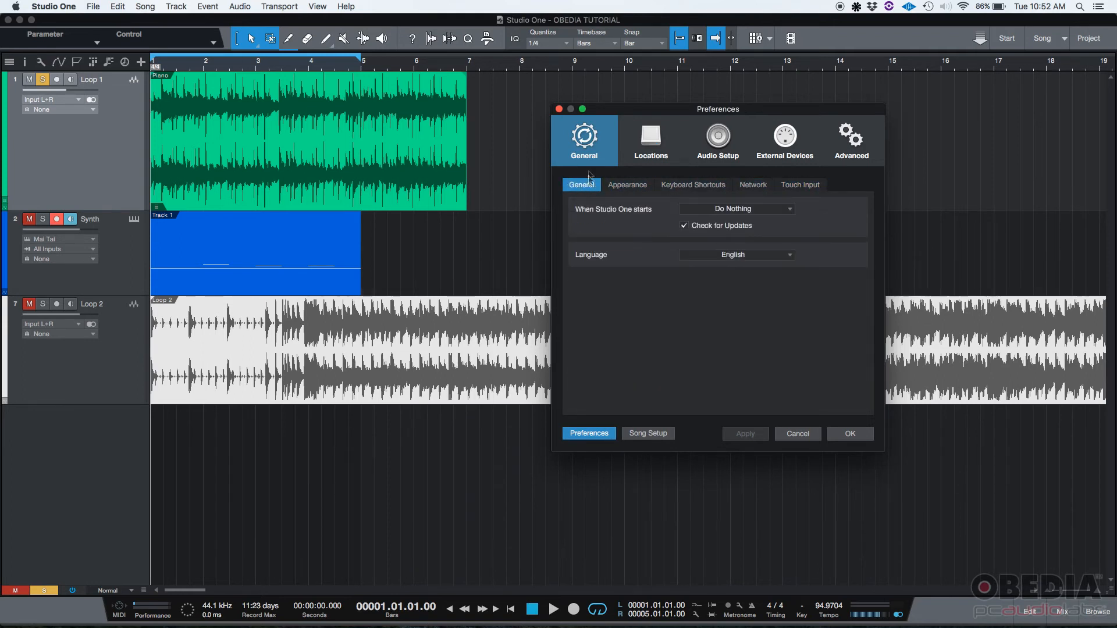
mouse_move(718, 118)
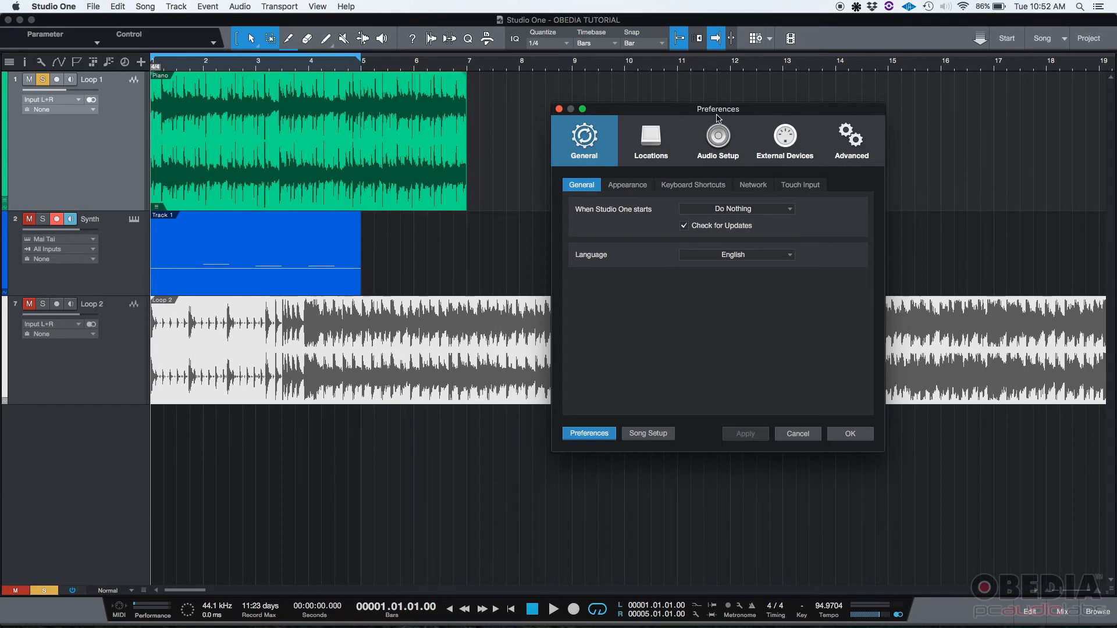
mouse_move(629, 285)
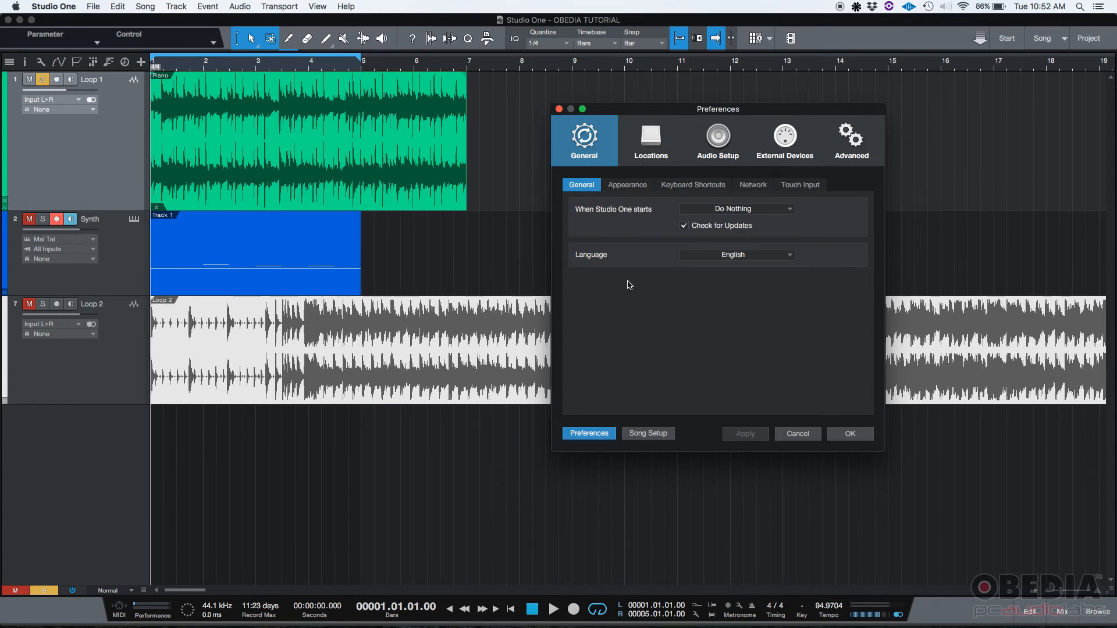
Switch to Safari with Cmd+Tab to show the OBEDIA website
key(Cmd+Tab)
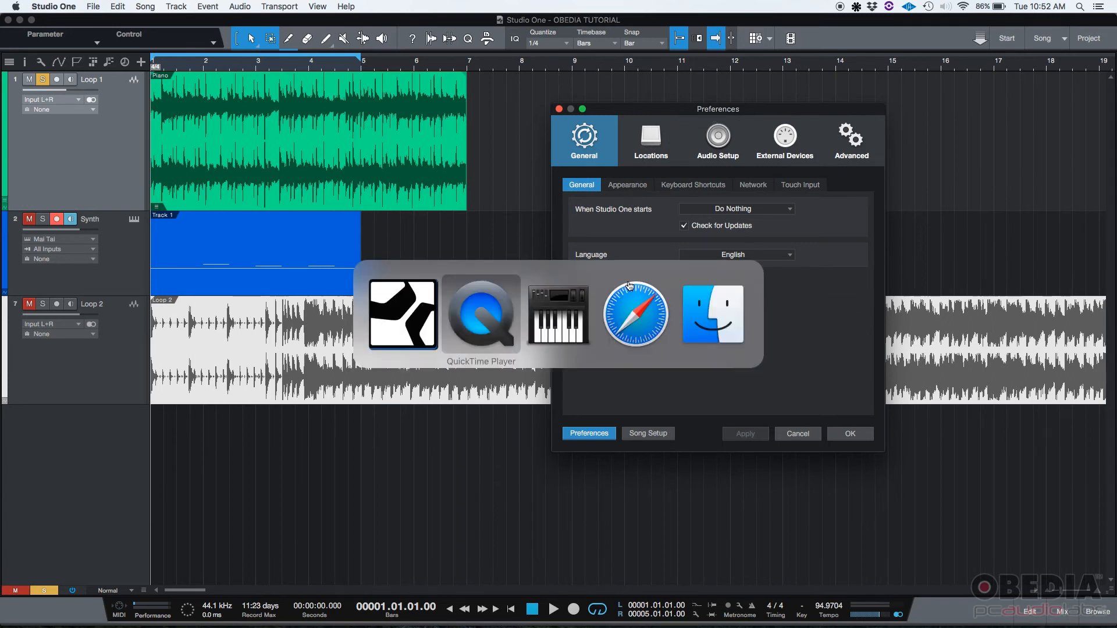
click(635, 314)
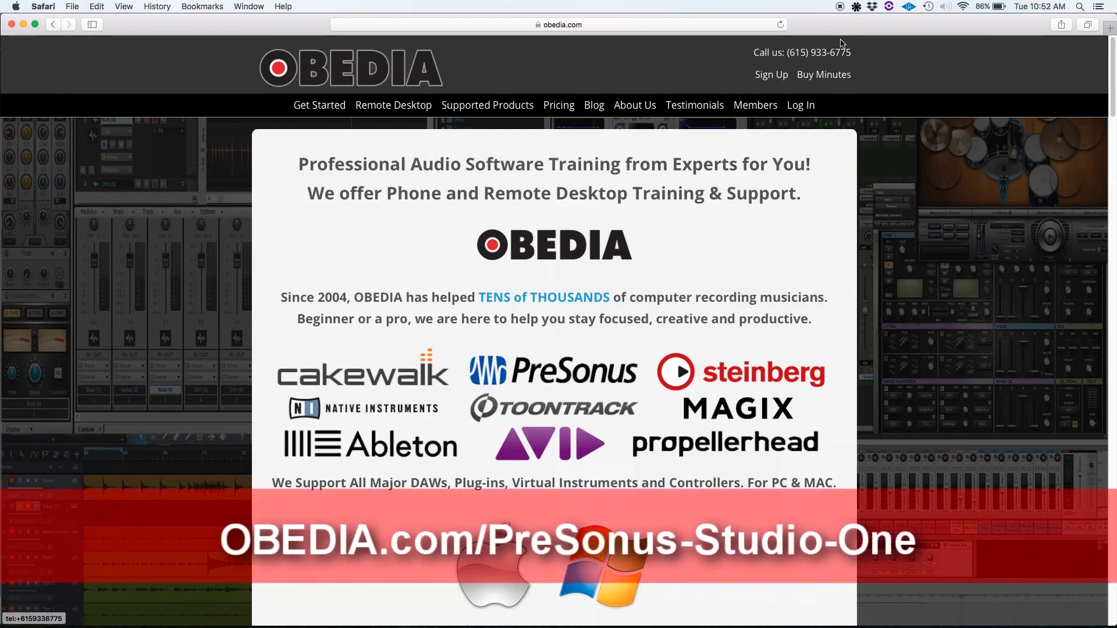
mouse_move(796, 68)
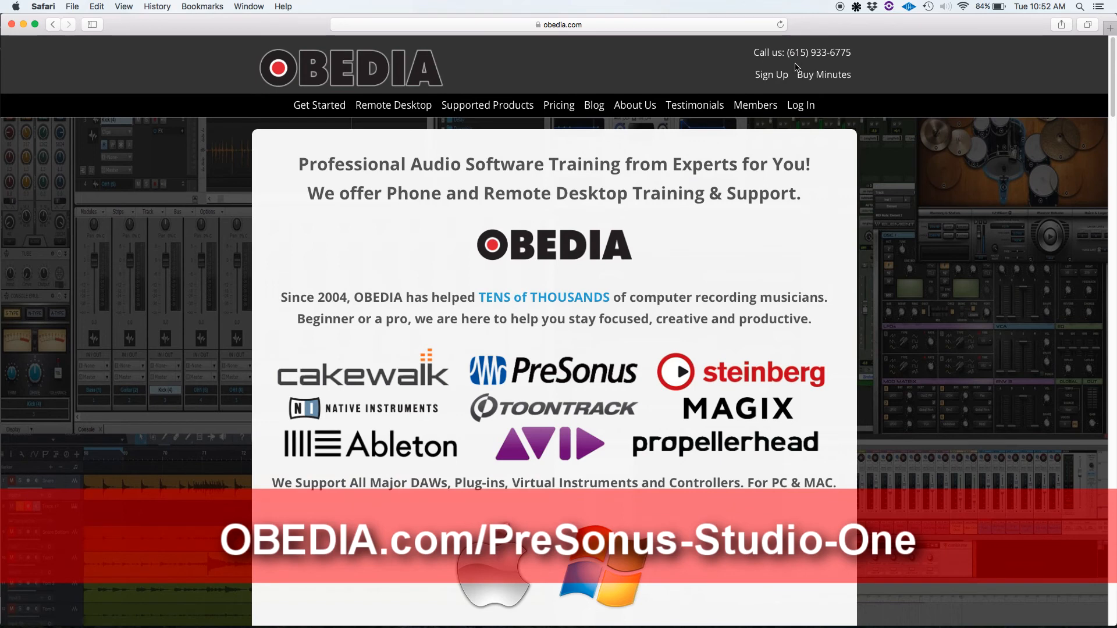
mouse_move(831, 68)
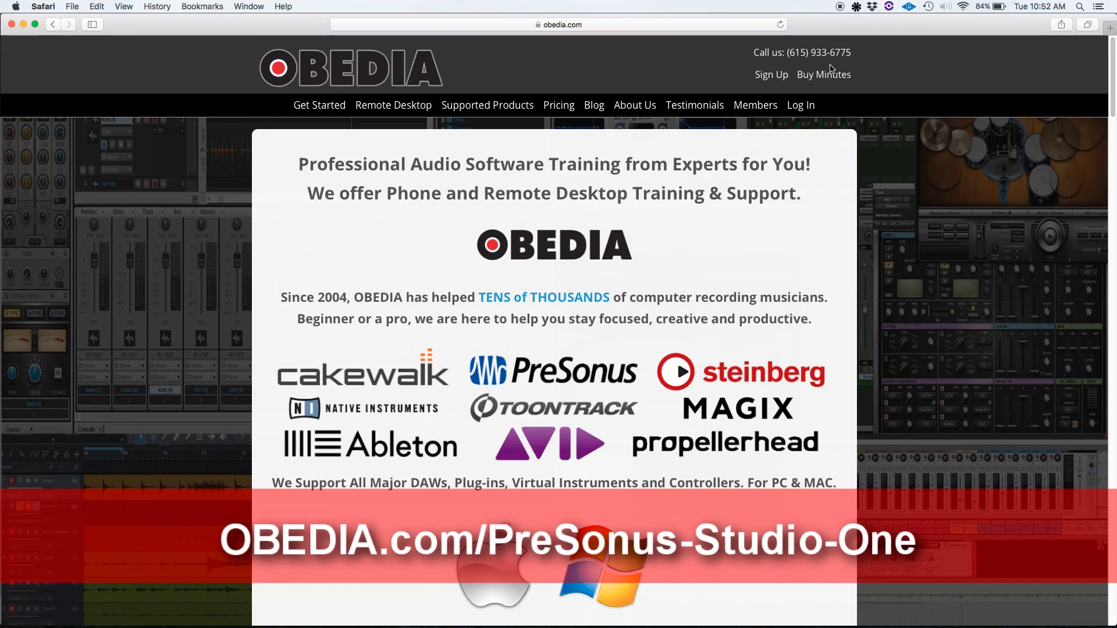
mouse_move(854, 69)
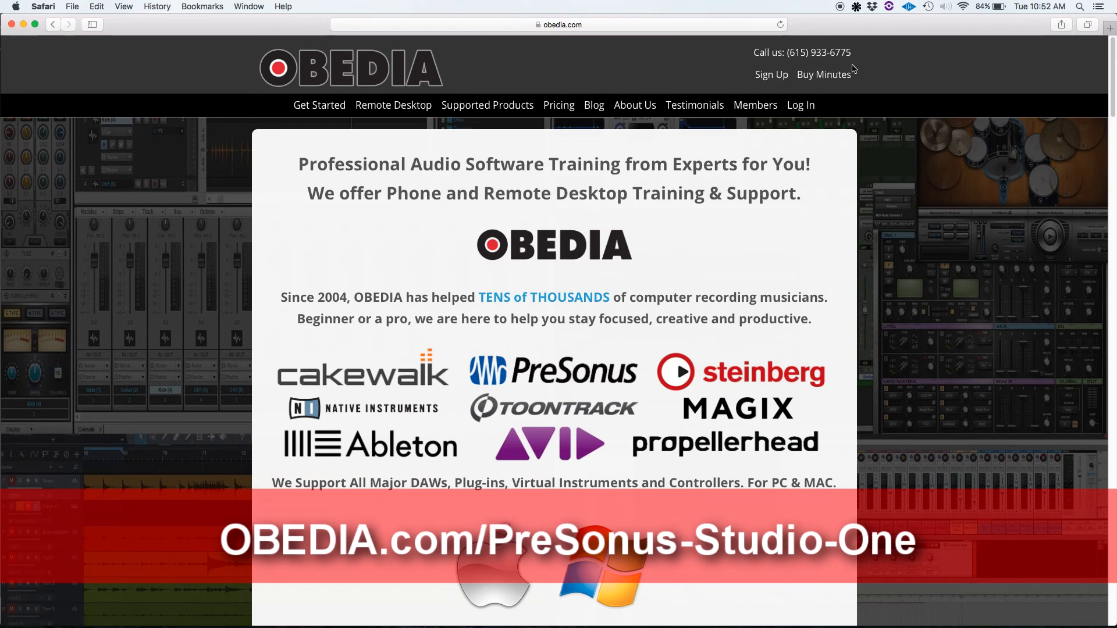